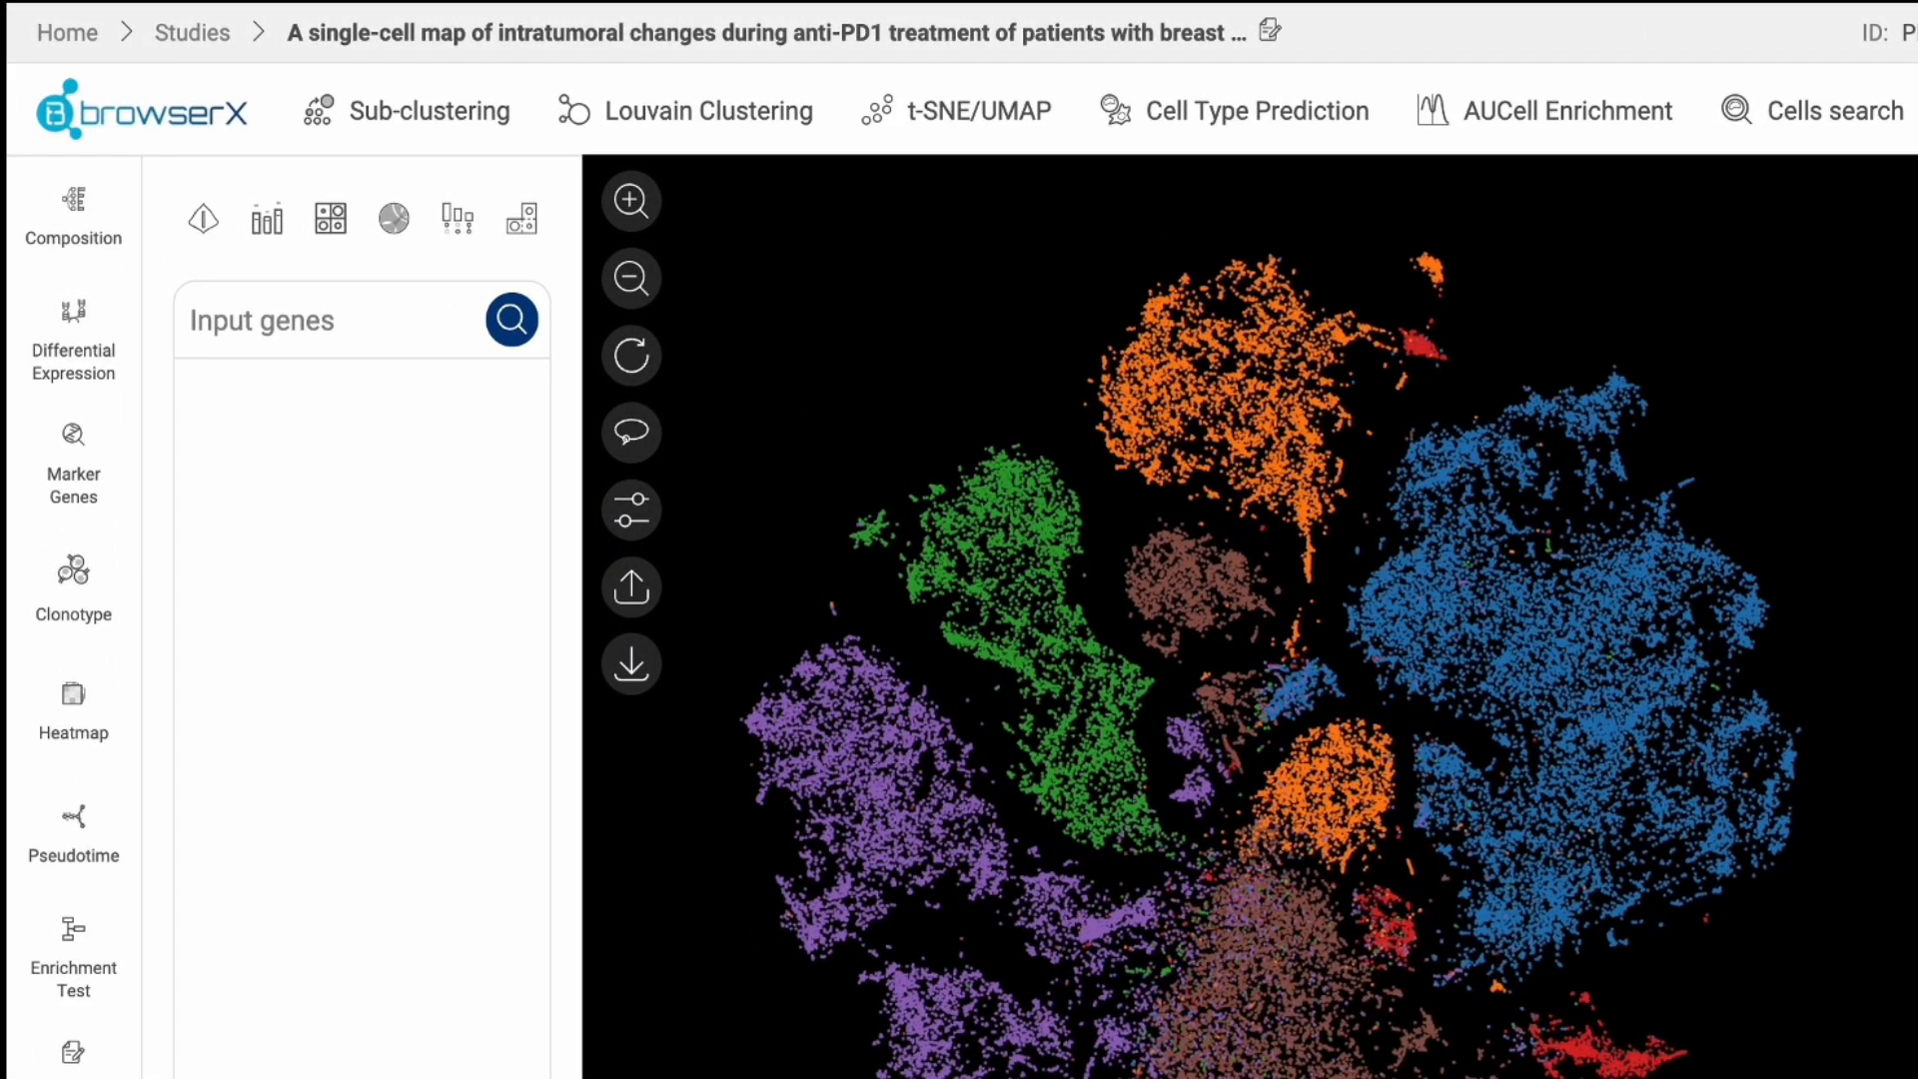
Go to the Differential Expression page for the breast cancer anti-PD1 study.
{"action": "left_click", "coordinate": [72, 340]}
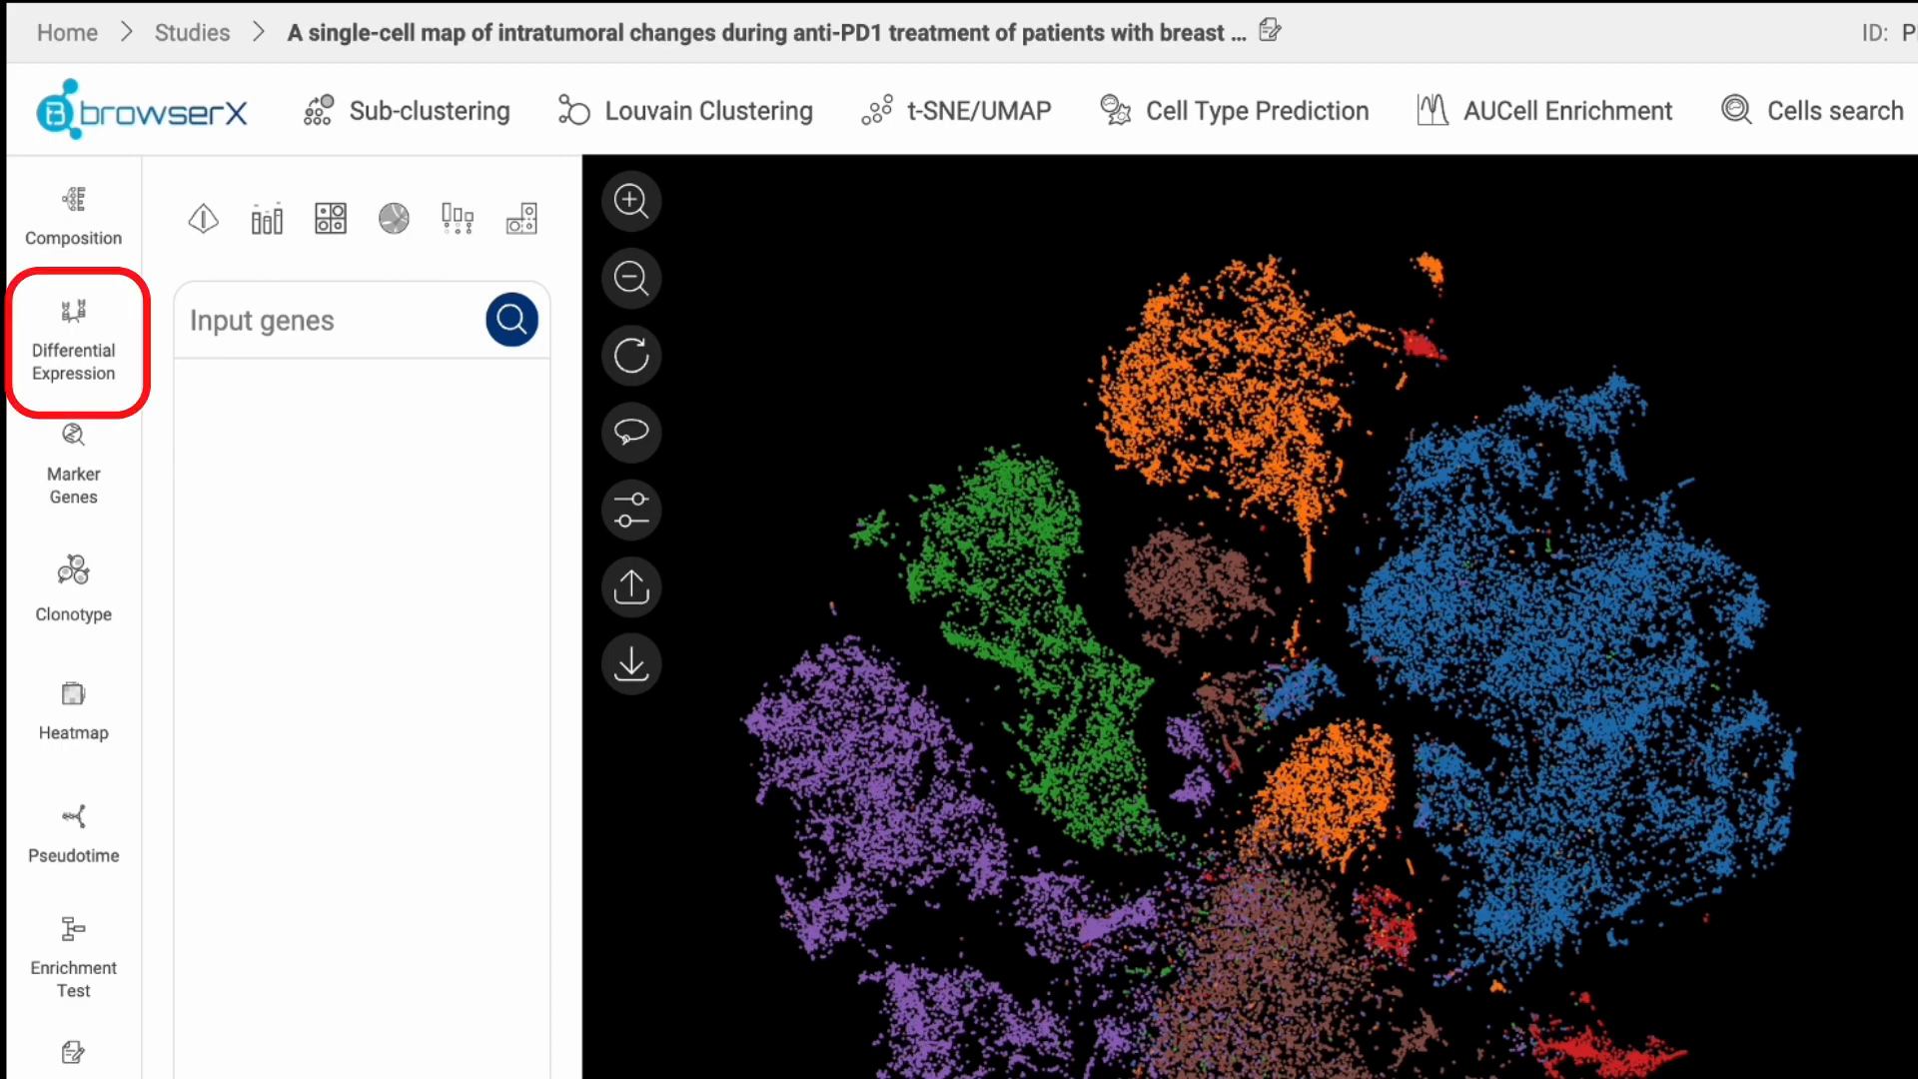
{"action": "left_click", "coordinate": [72, 348]}
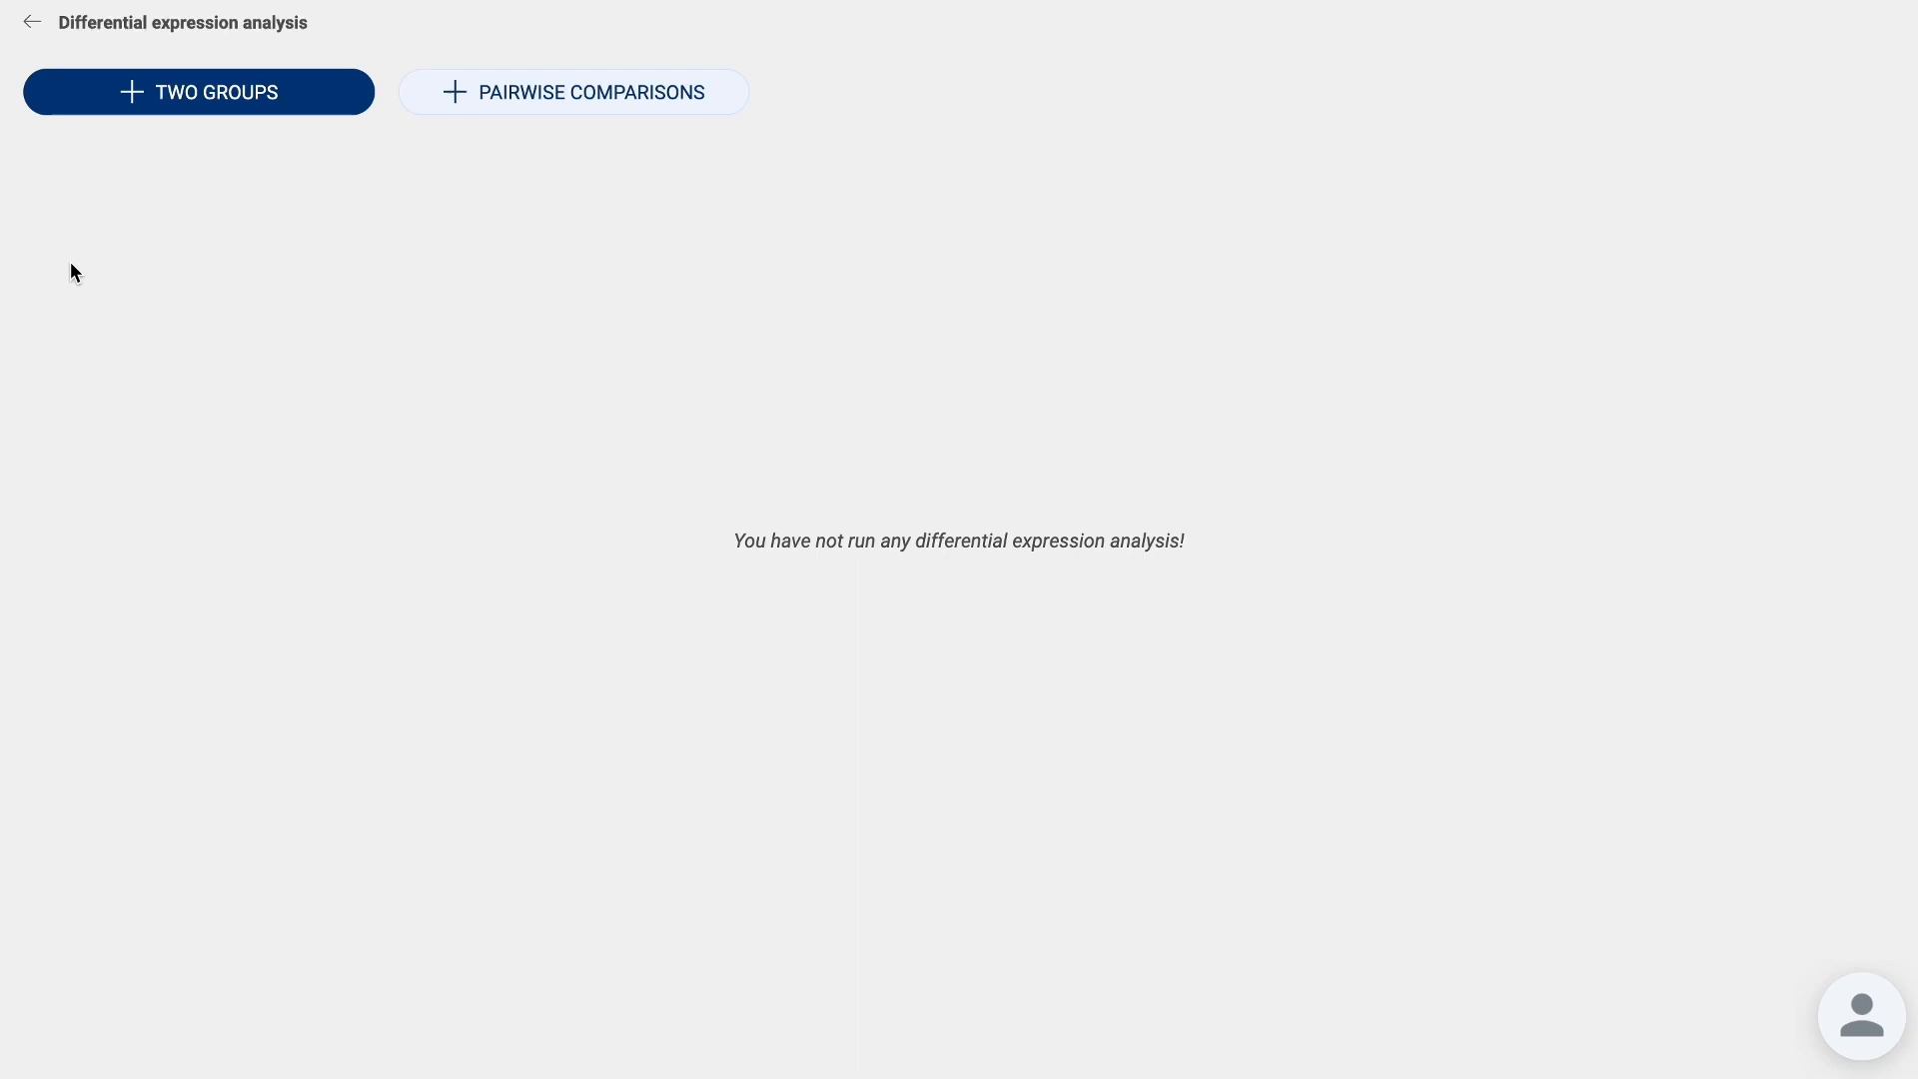
Show the three Demo pairwise comparisons of ER+/PR+/HER2-, ER-/PR-/HER2+ and TNBC subtypes, dismissing the new-comparison setup.
{"action": "left_click", "coordinate": [200, 92]}
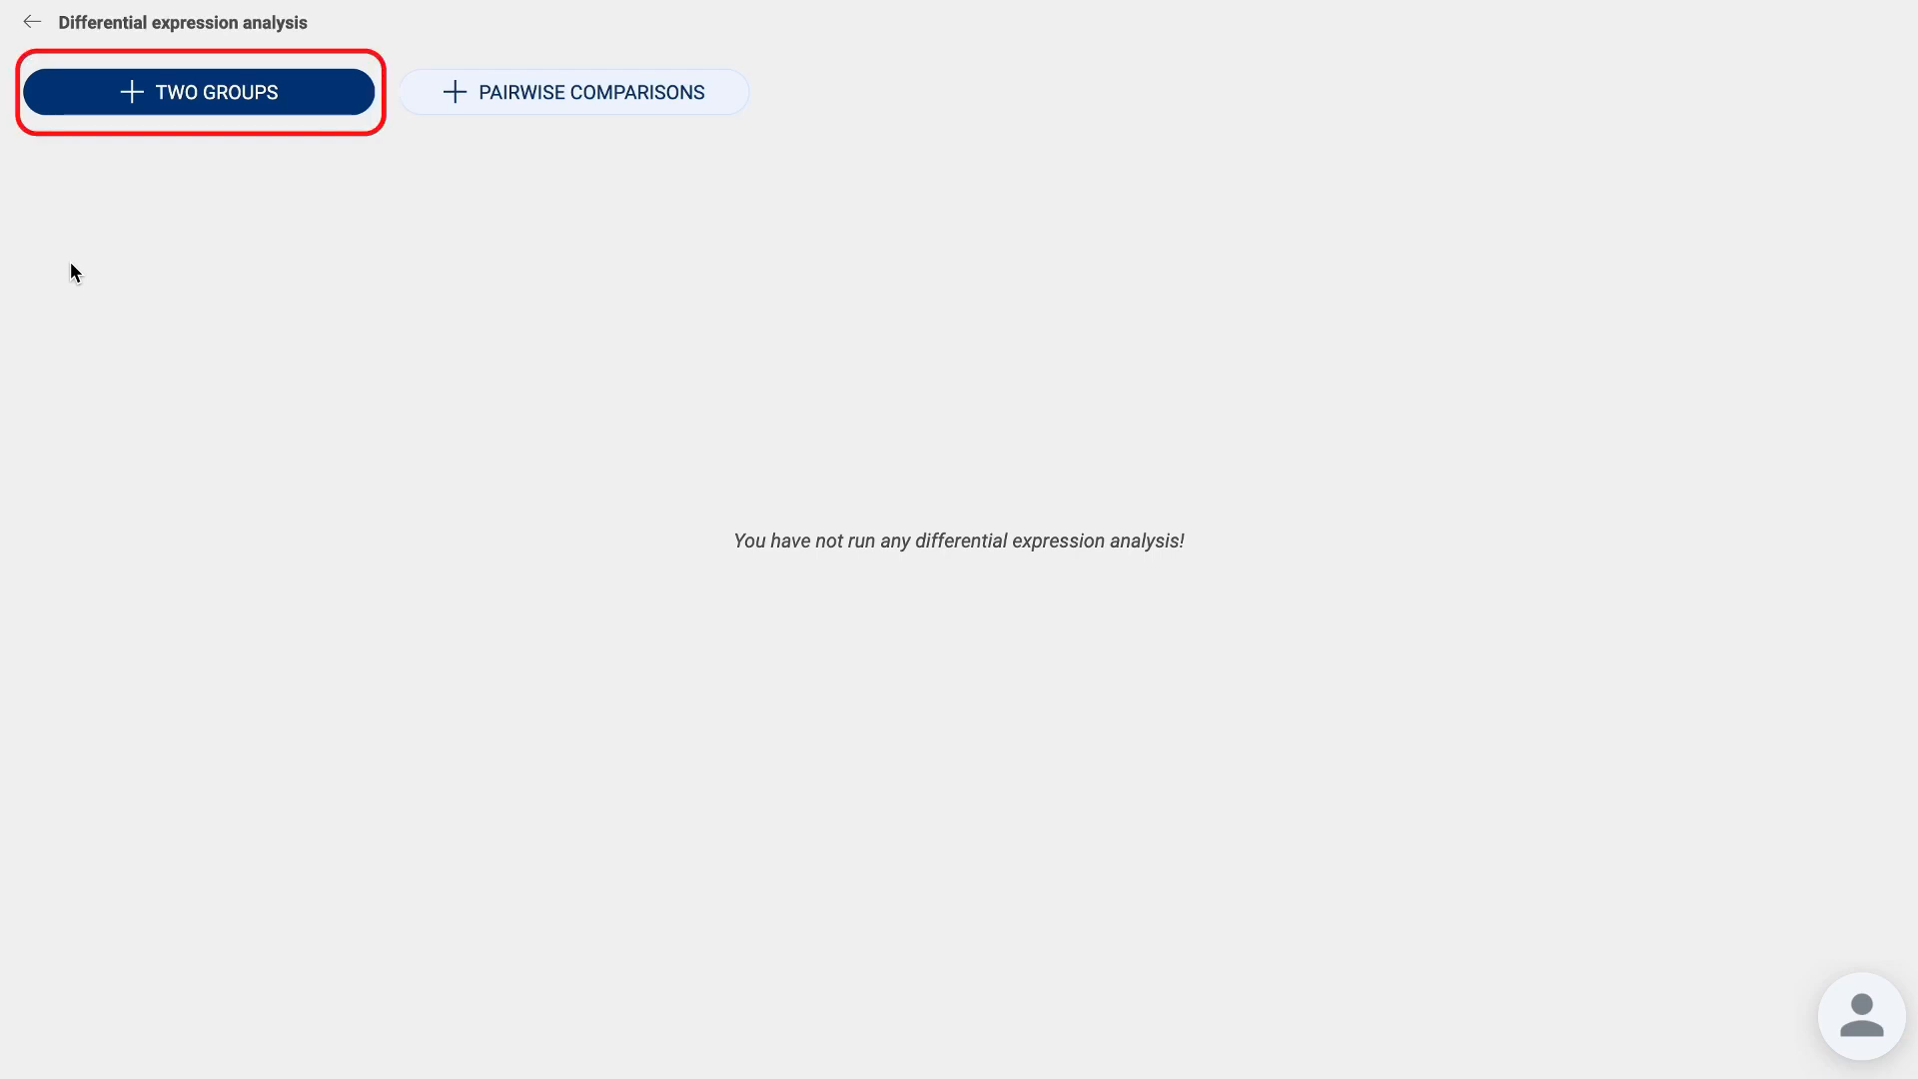
{"action": "left_click", "coordinate": [574, 92]}
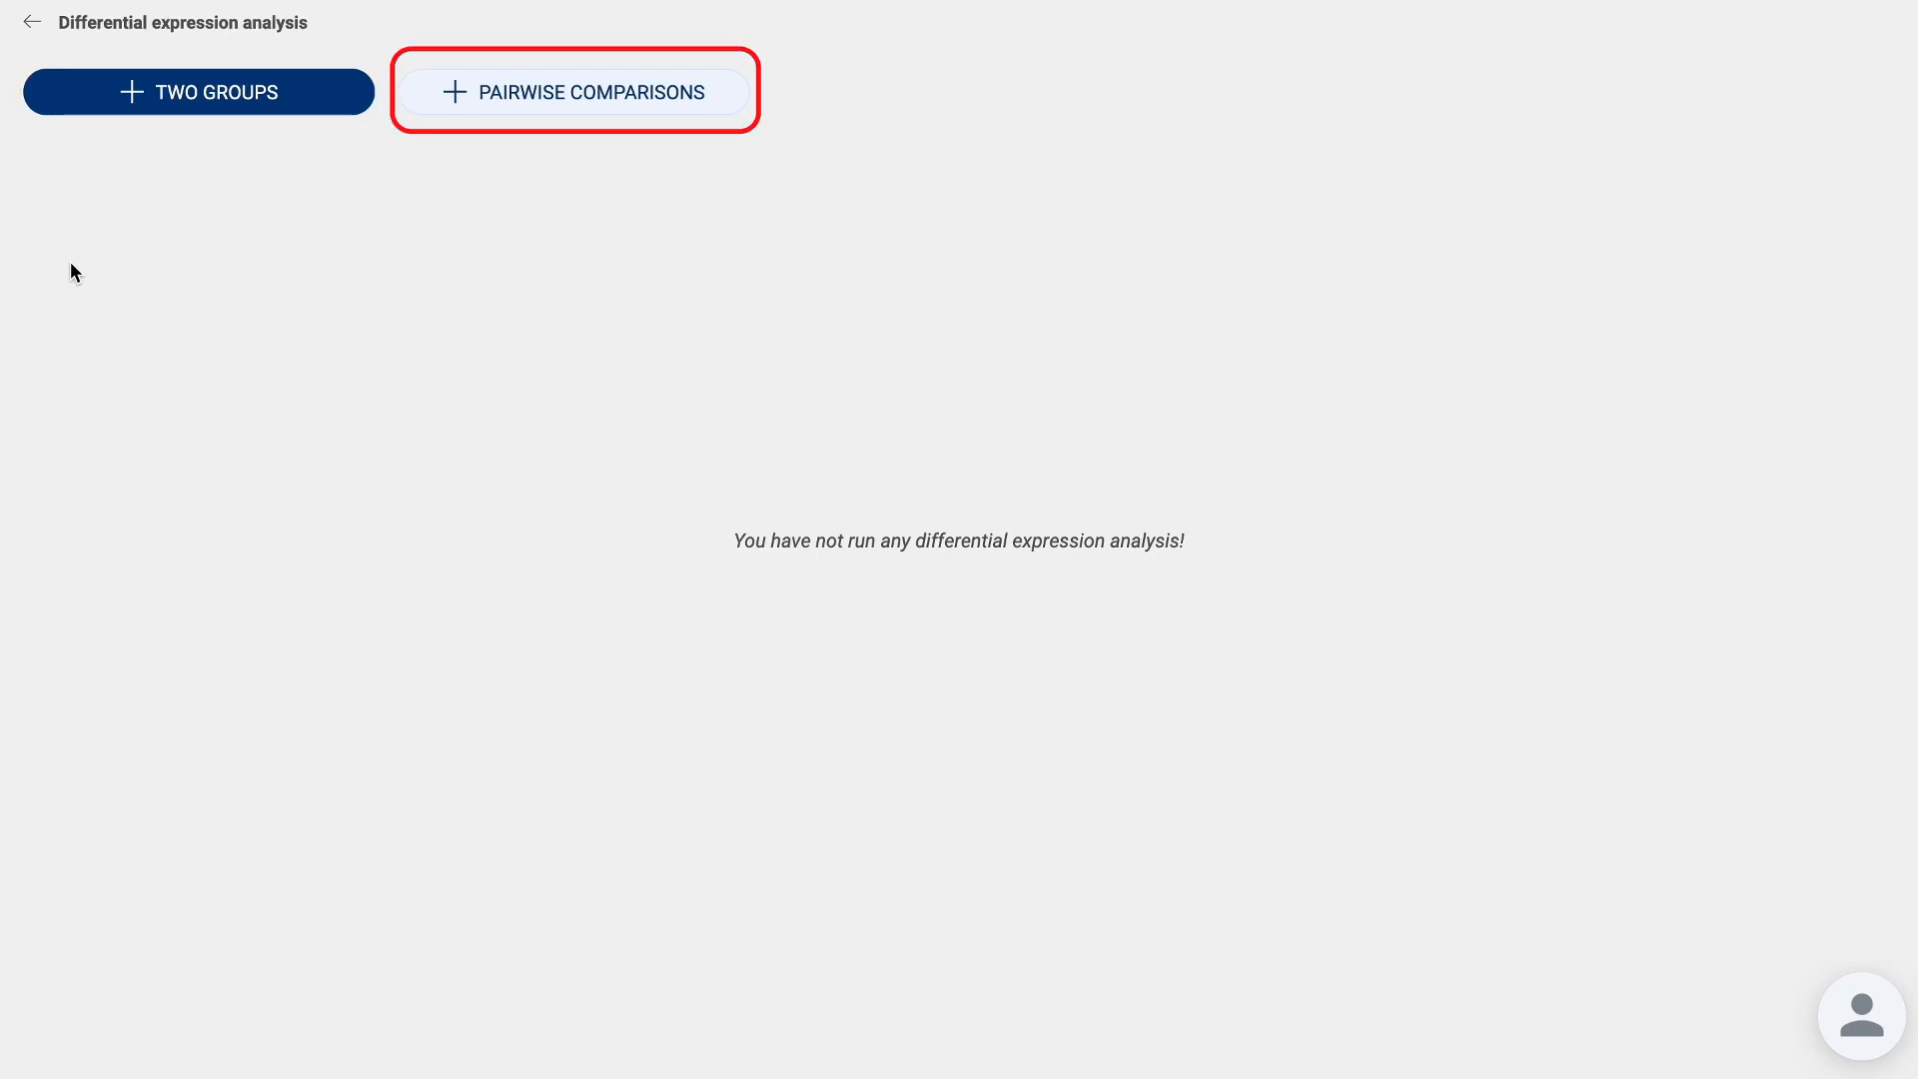
{"action": "left_click", "coordinate": [575, 92]}
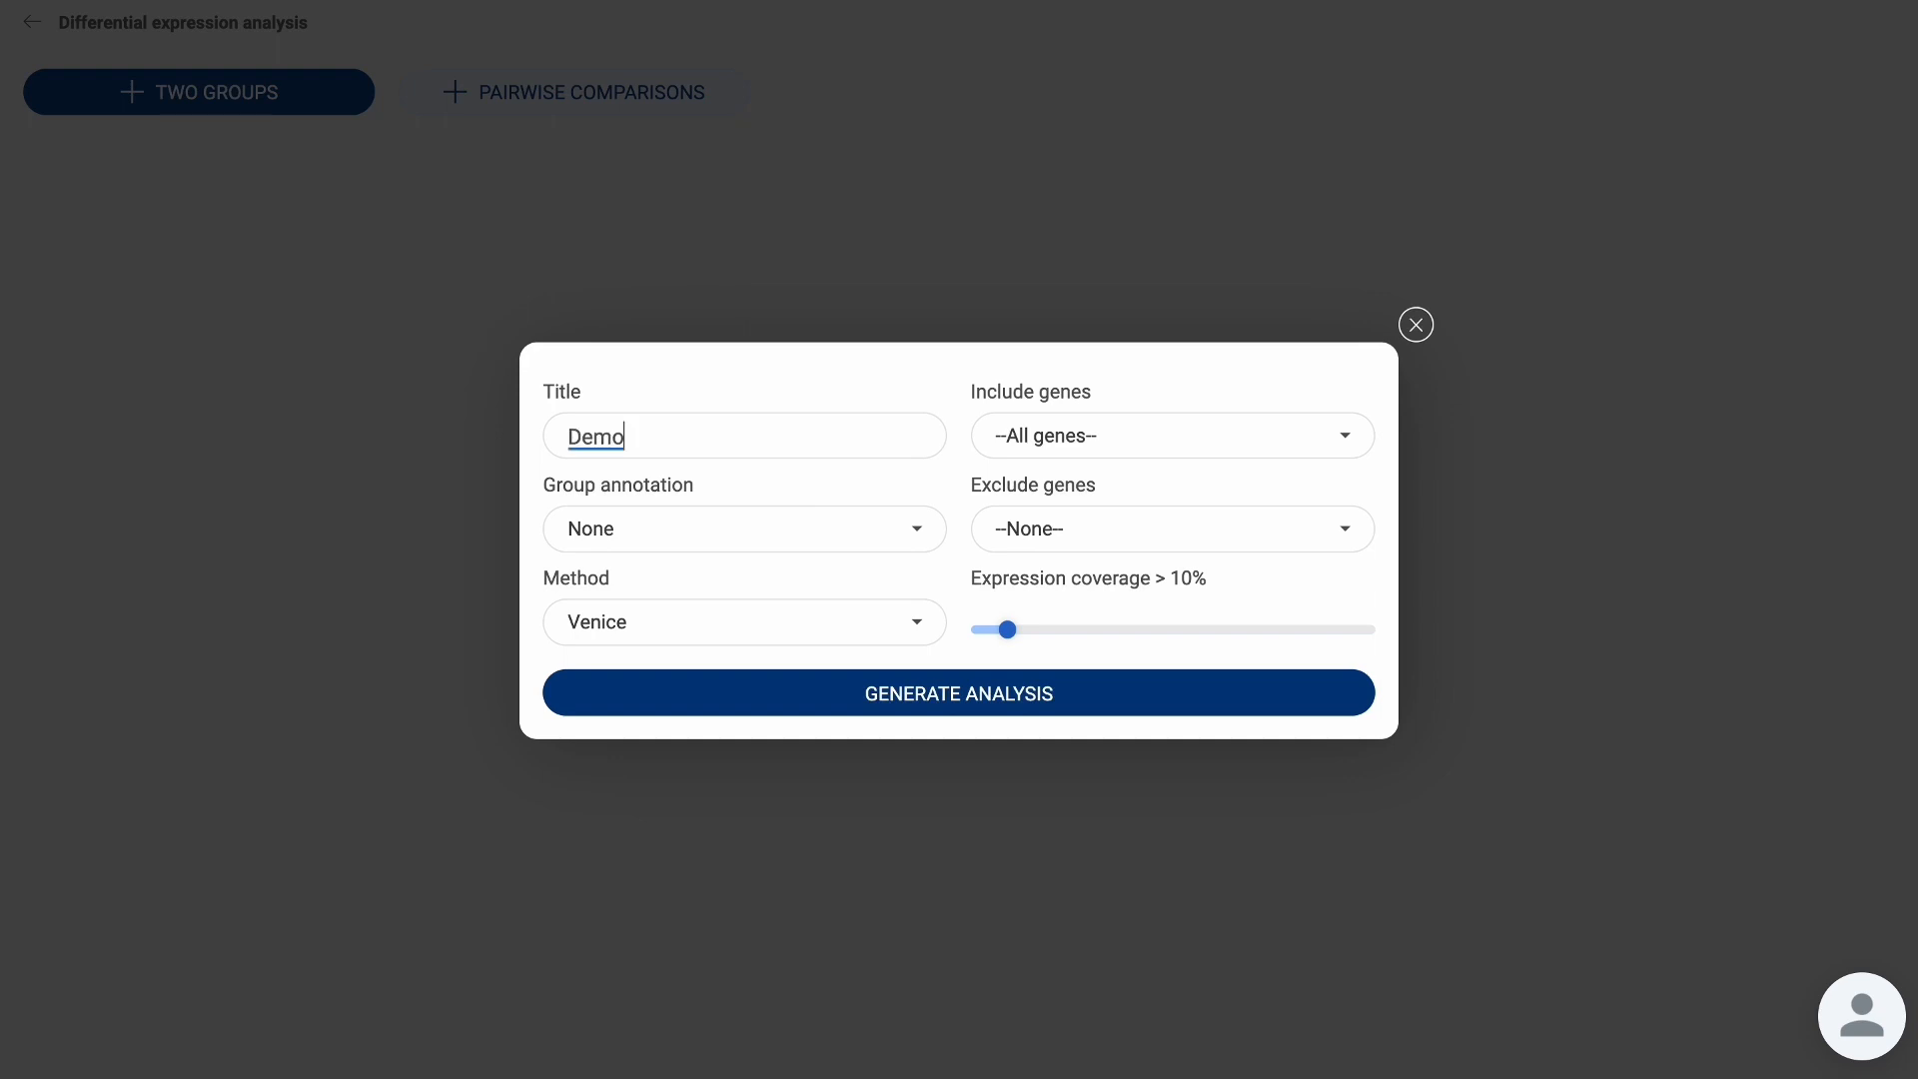
{"action": "left_click", "coordinate": [743, 528]}
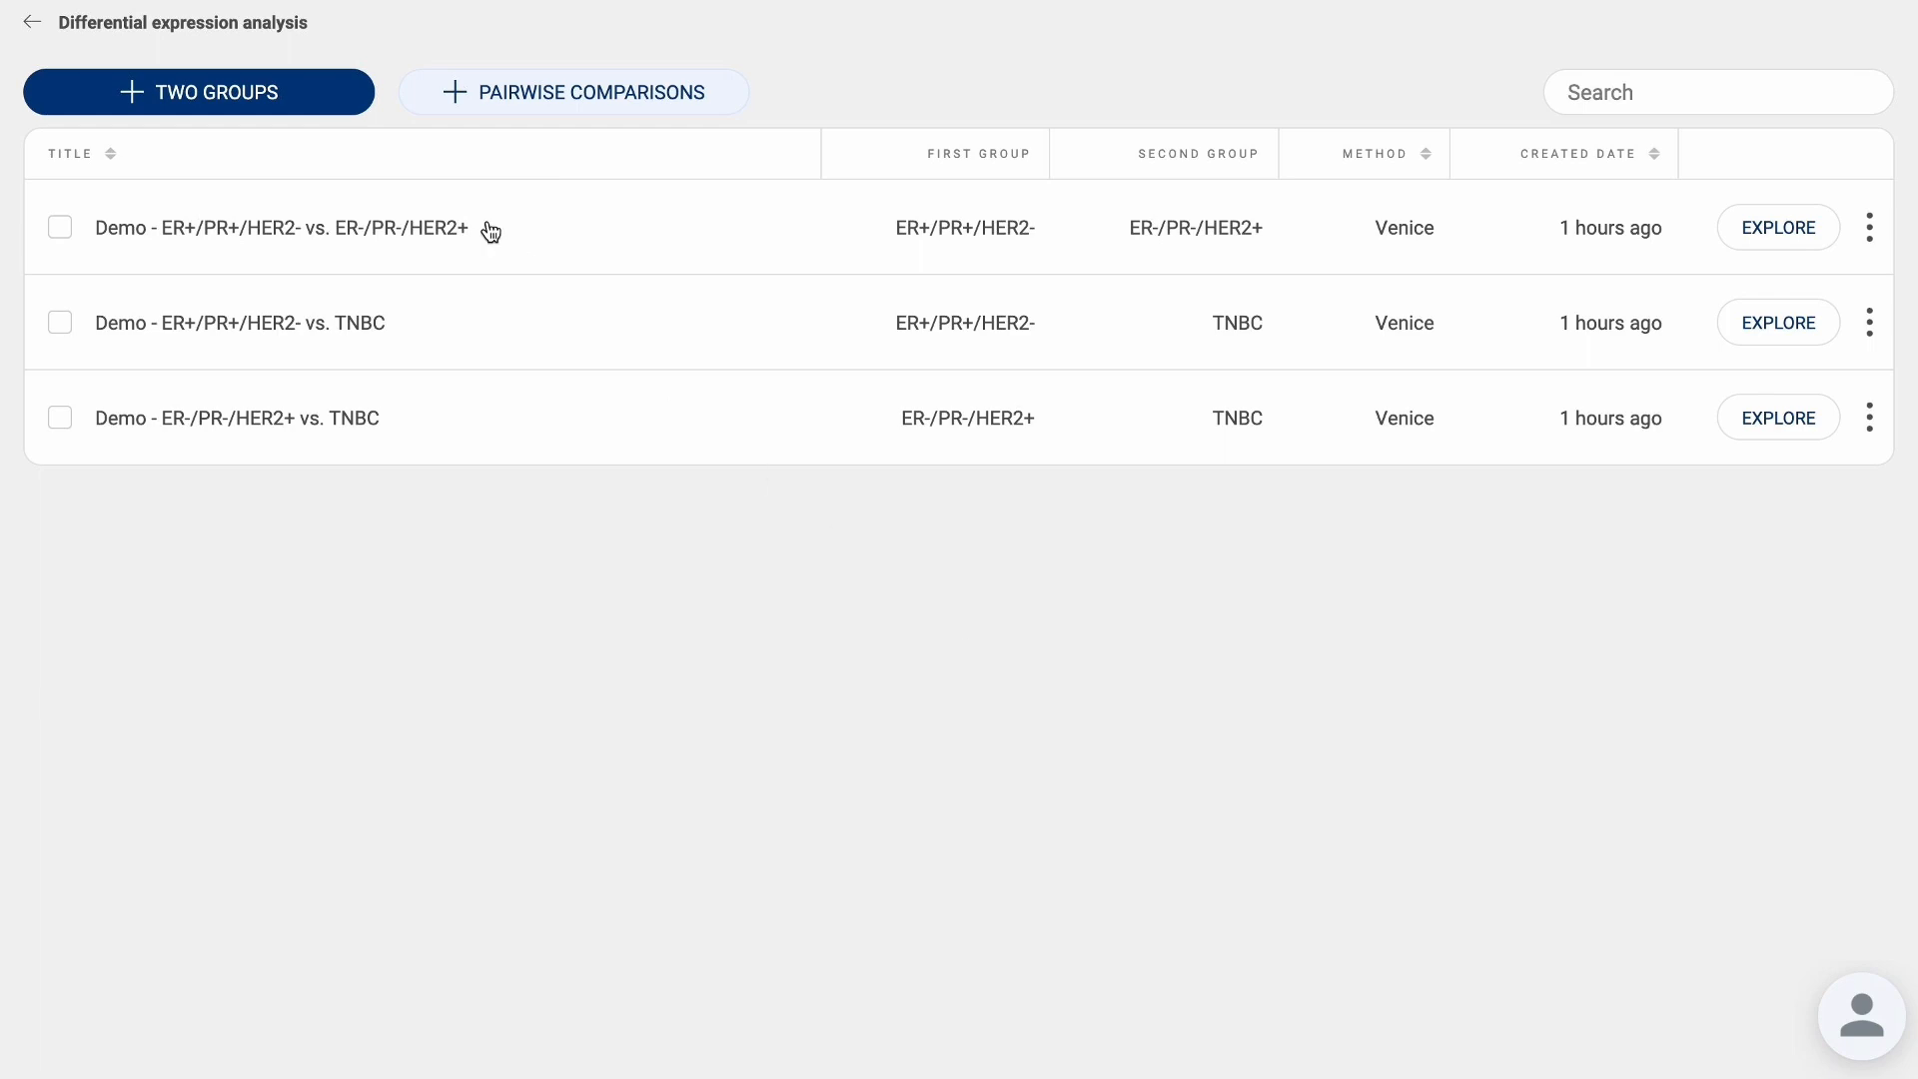
{"action": "left_click", "coordinate": [200, 92]}
{"action": "type", "text": "Non-"}
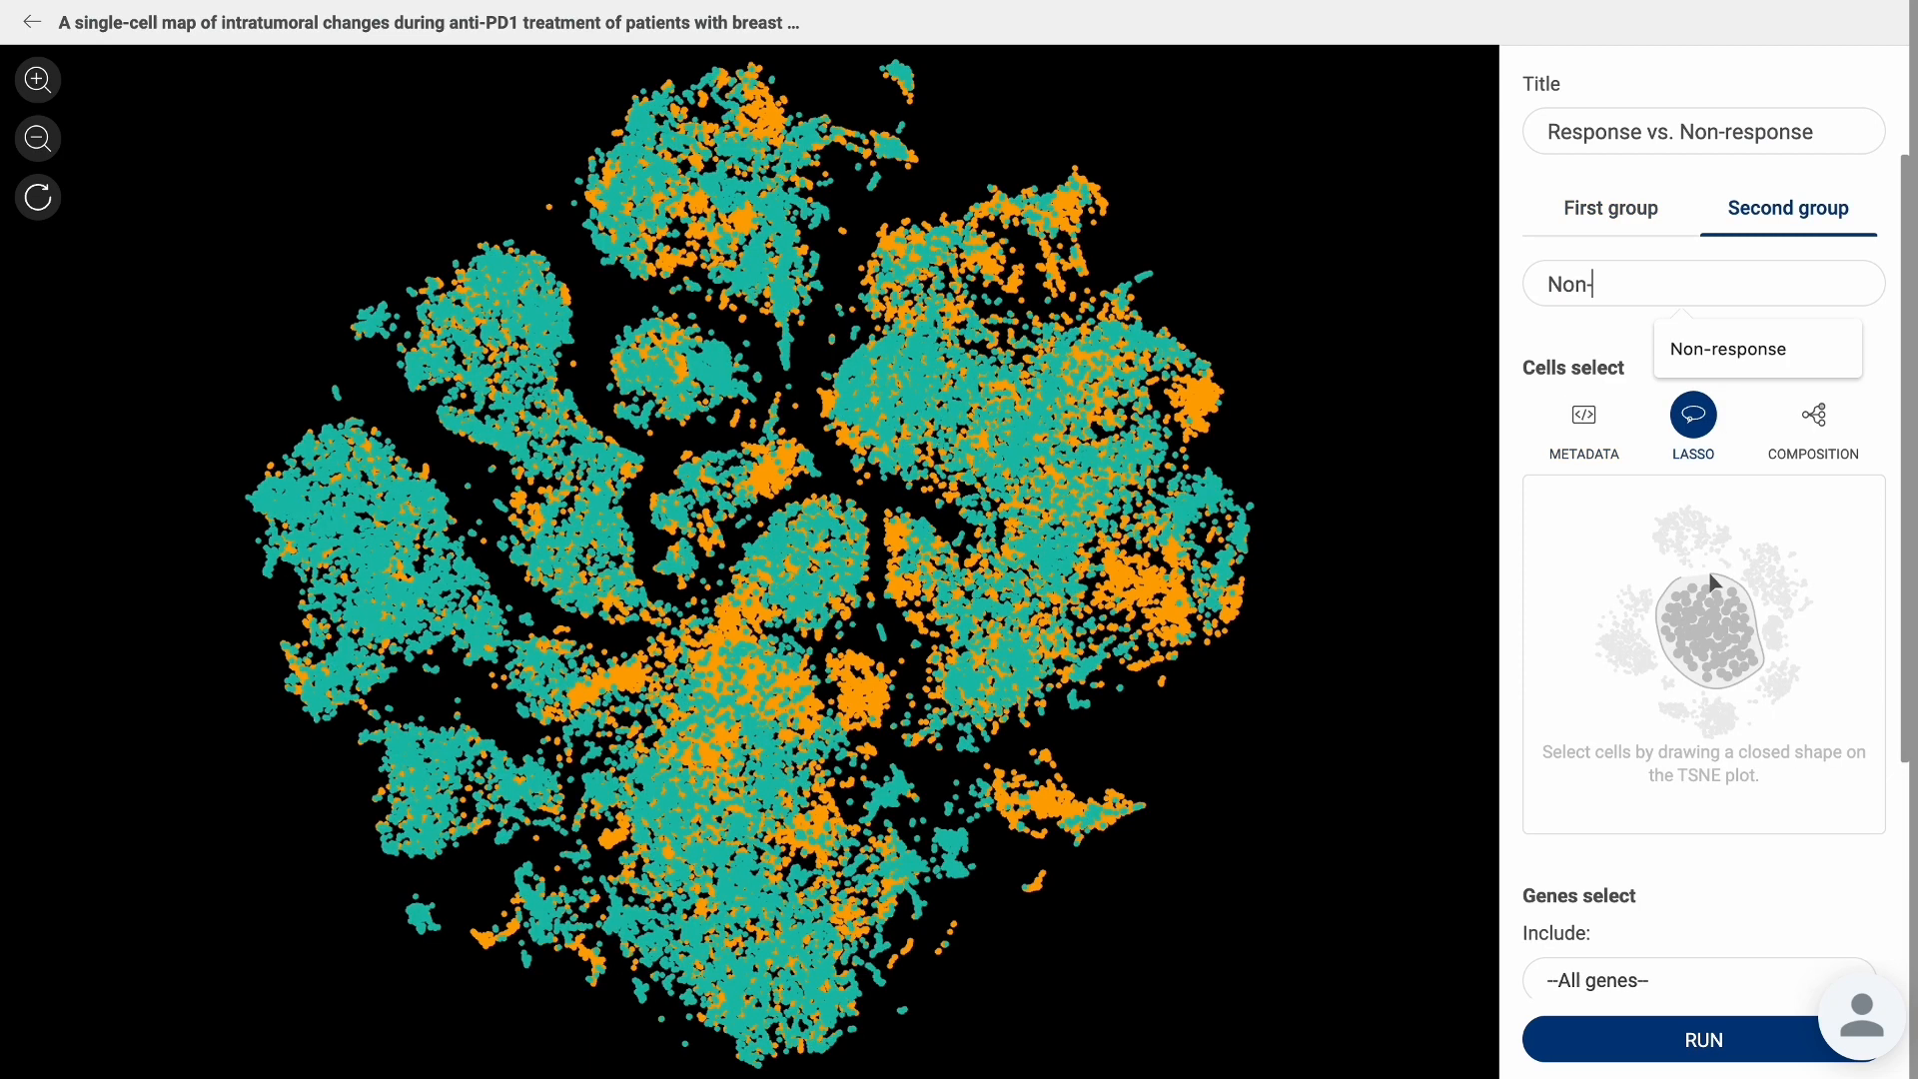
Name the second group Non-response, keep All genes and return expression coverage from 75% to 10%.
{"action": "left_click", "coordinate": [1582, 415]}
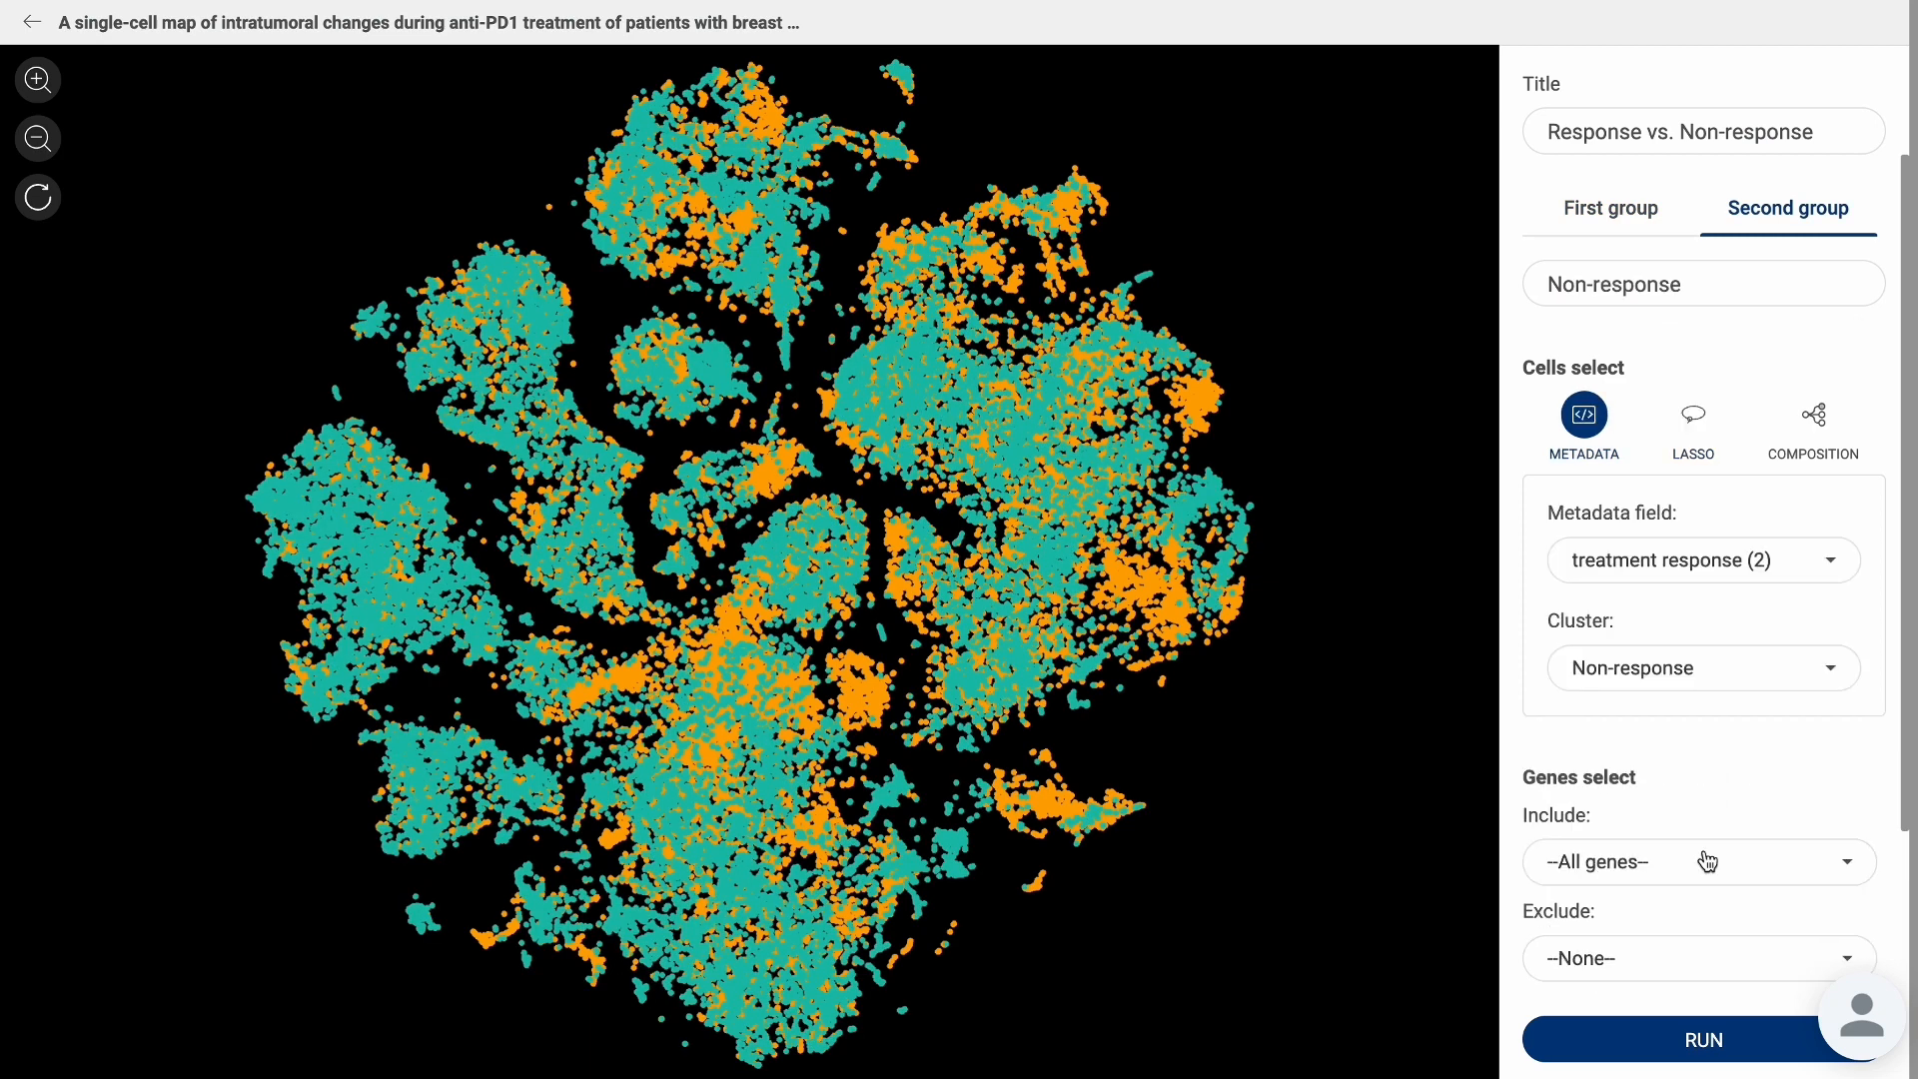
{"action": "left_click", "coordinate": [1698, 863]}
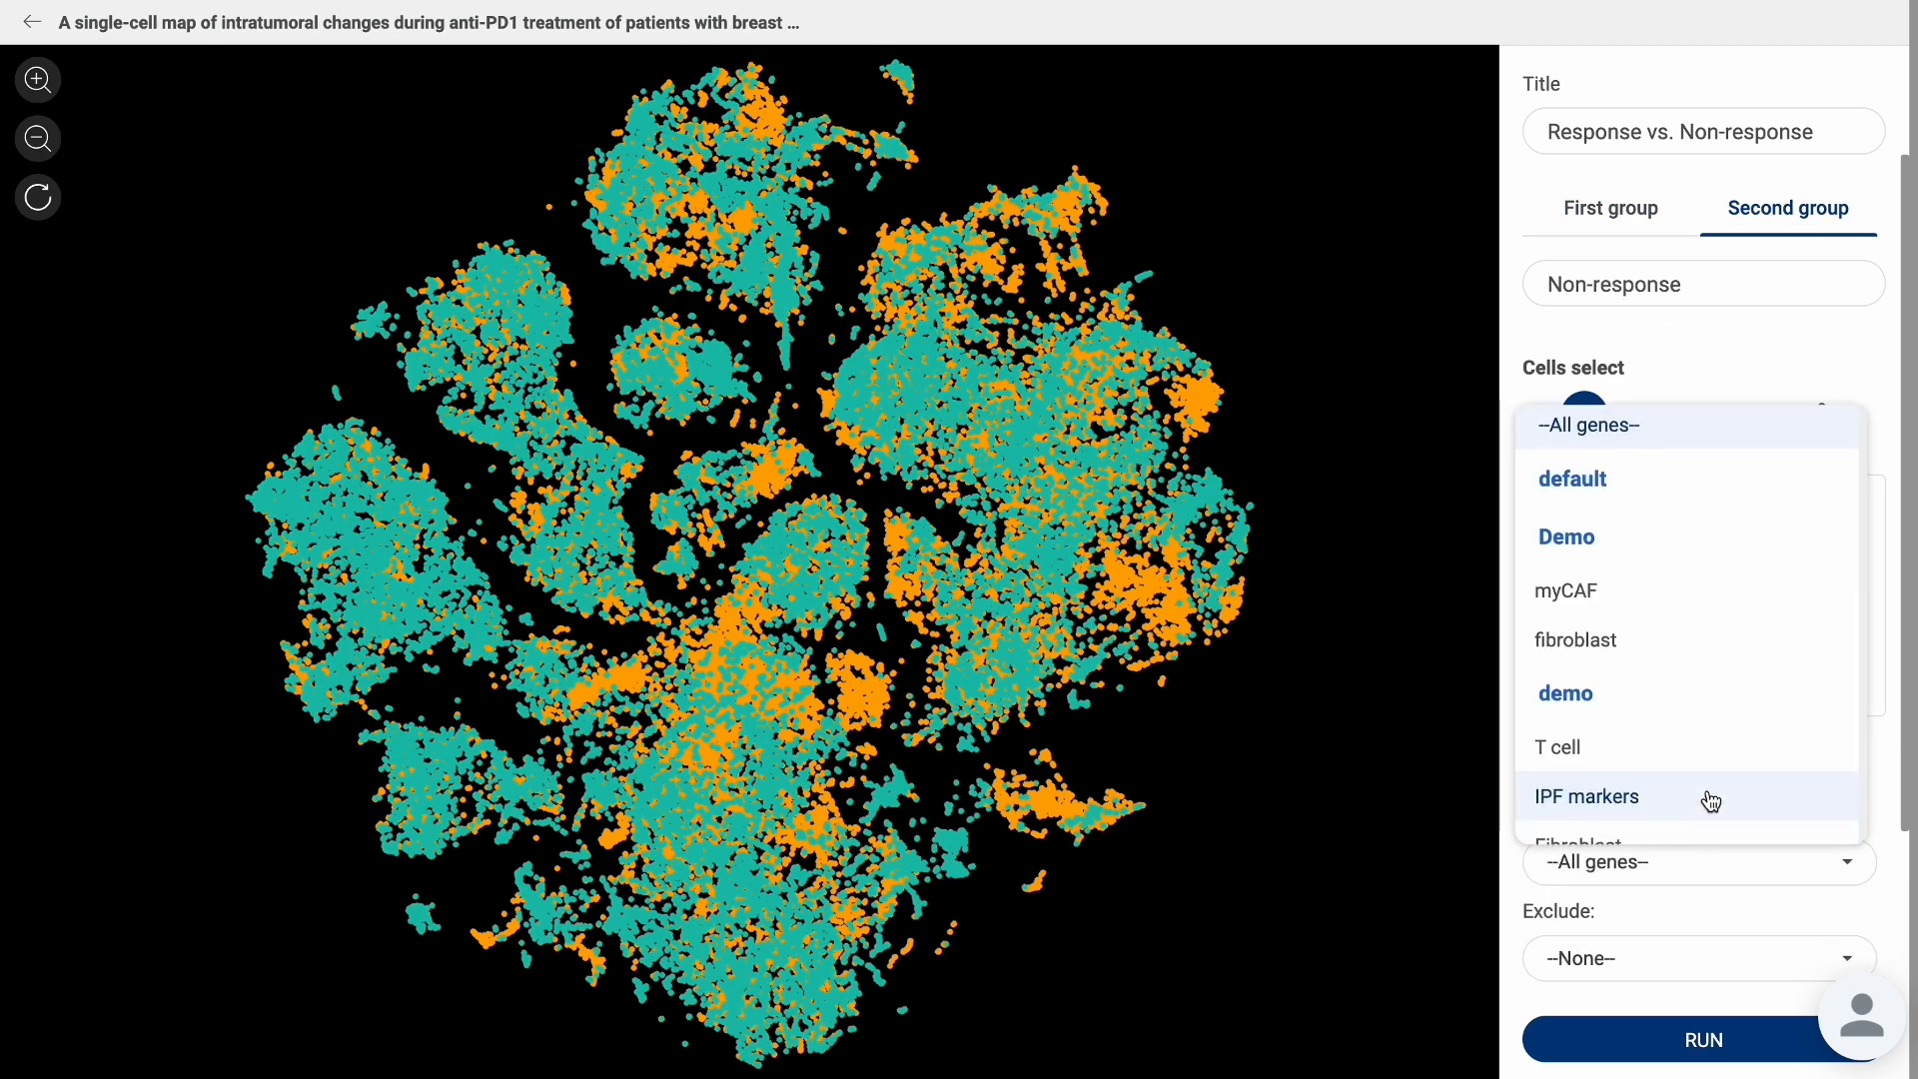
{"action": "scroll", "scroll_direction": "down", "scroll_amount": 3}
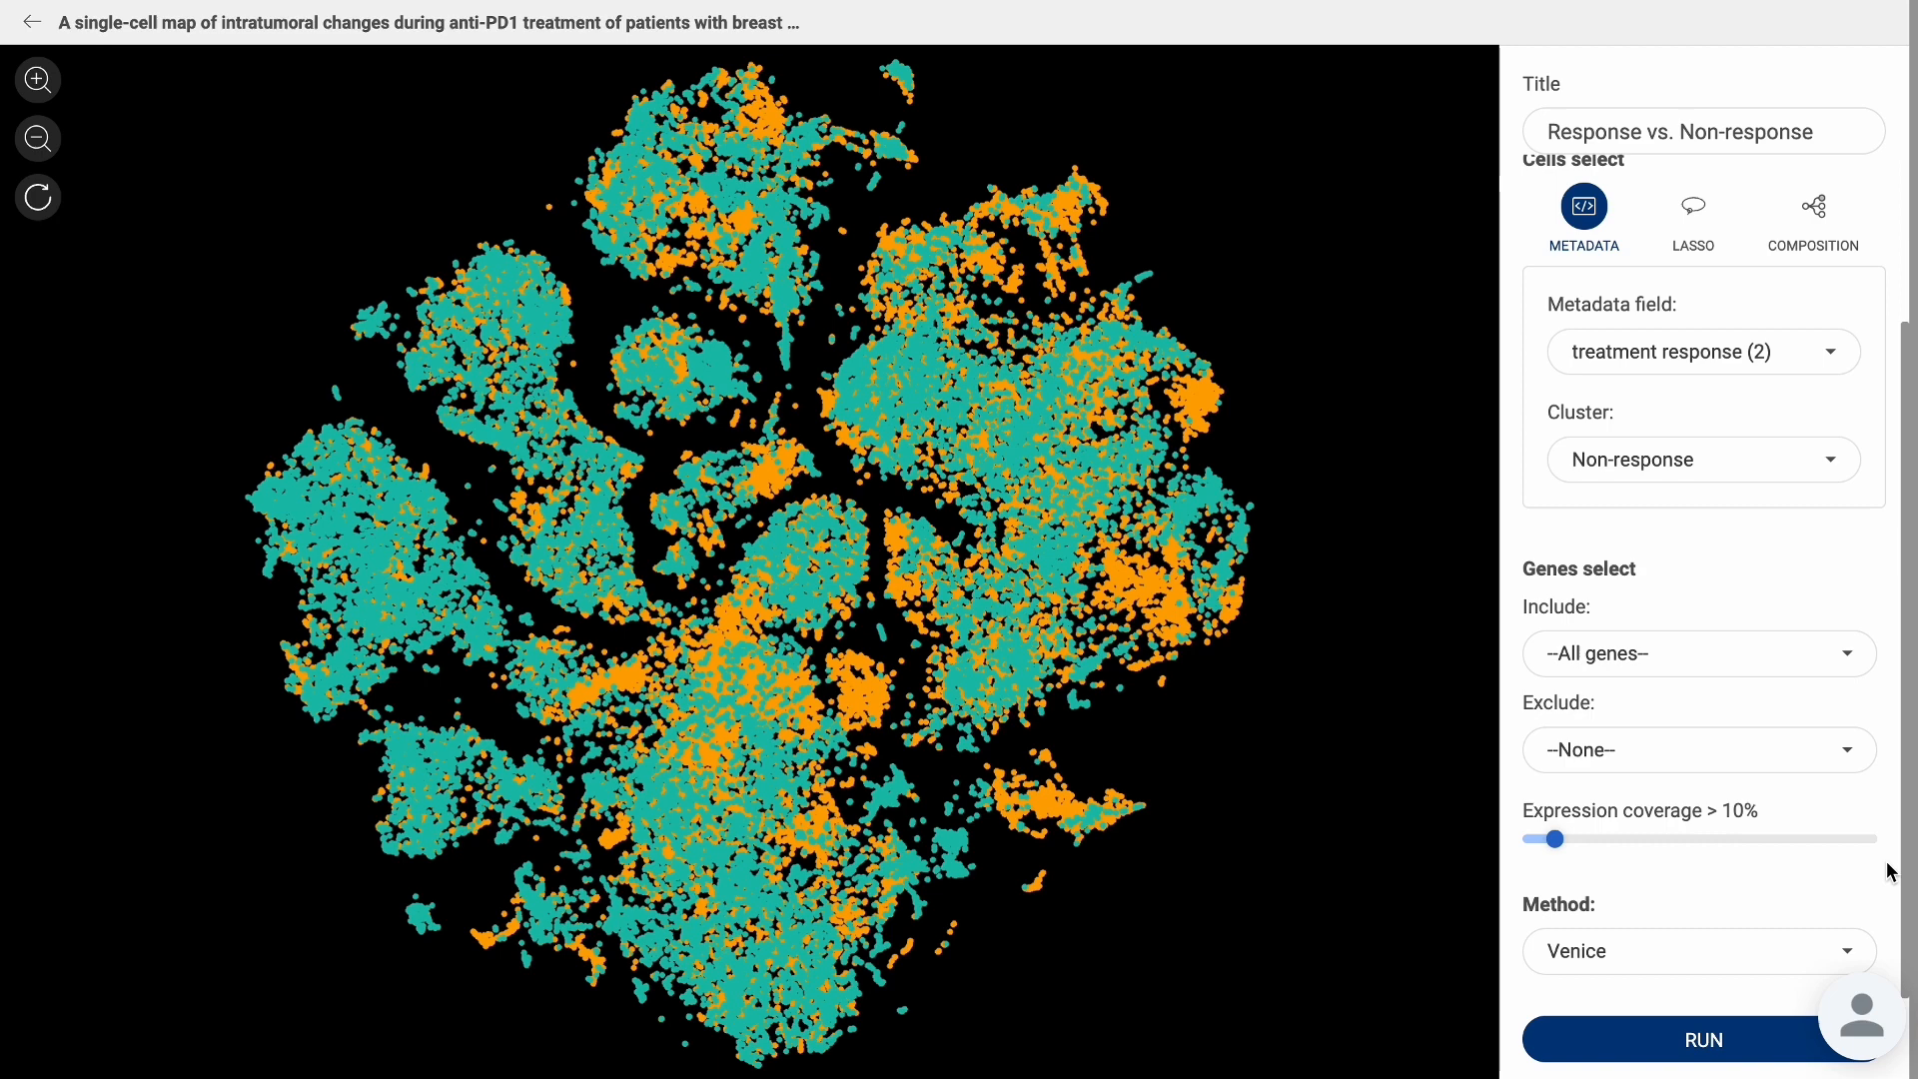
{"action": "mouse_move", "coordinate": [1570, 847]}
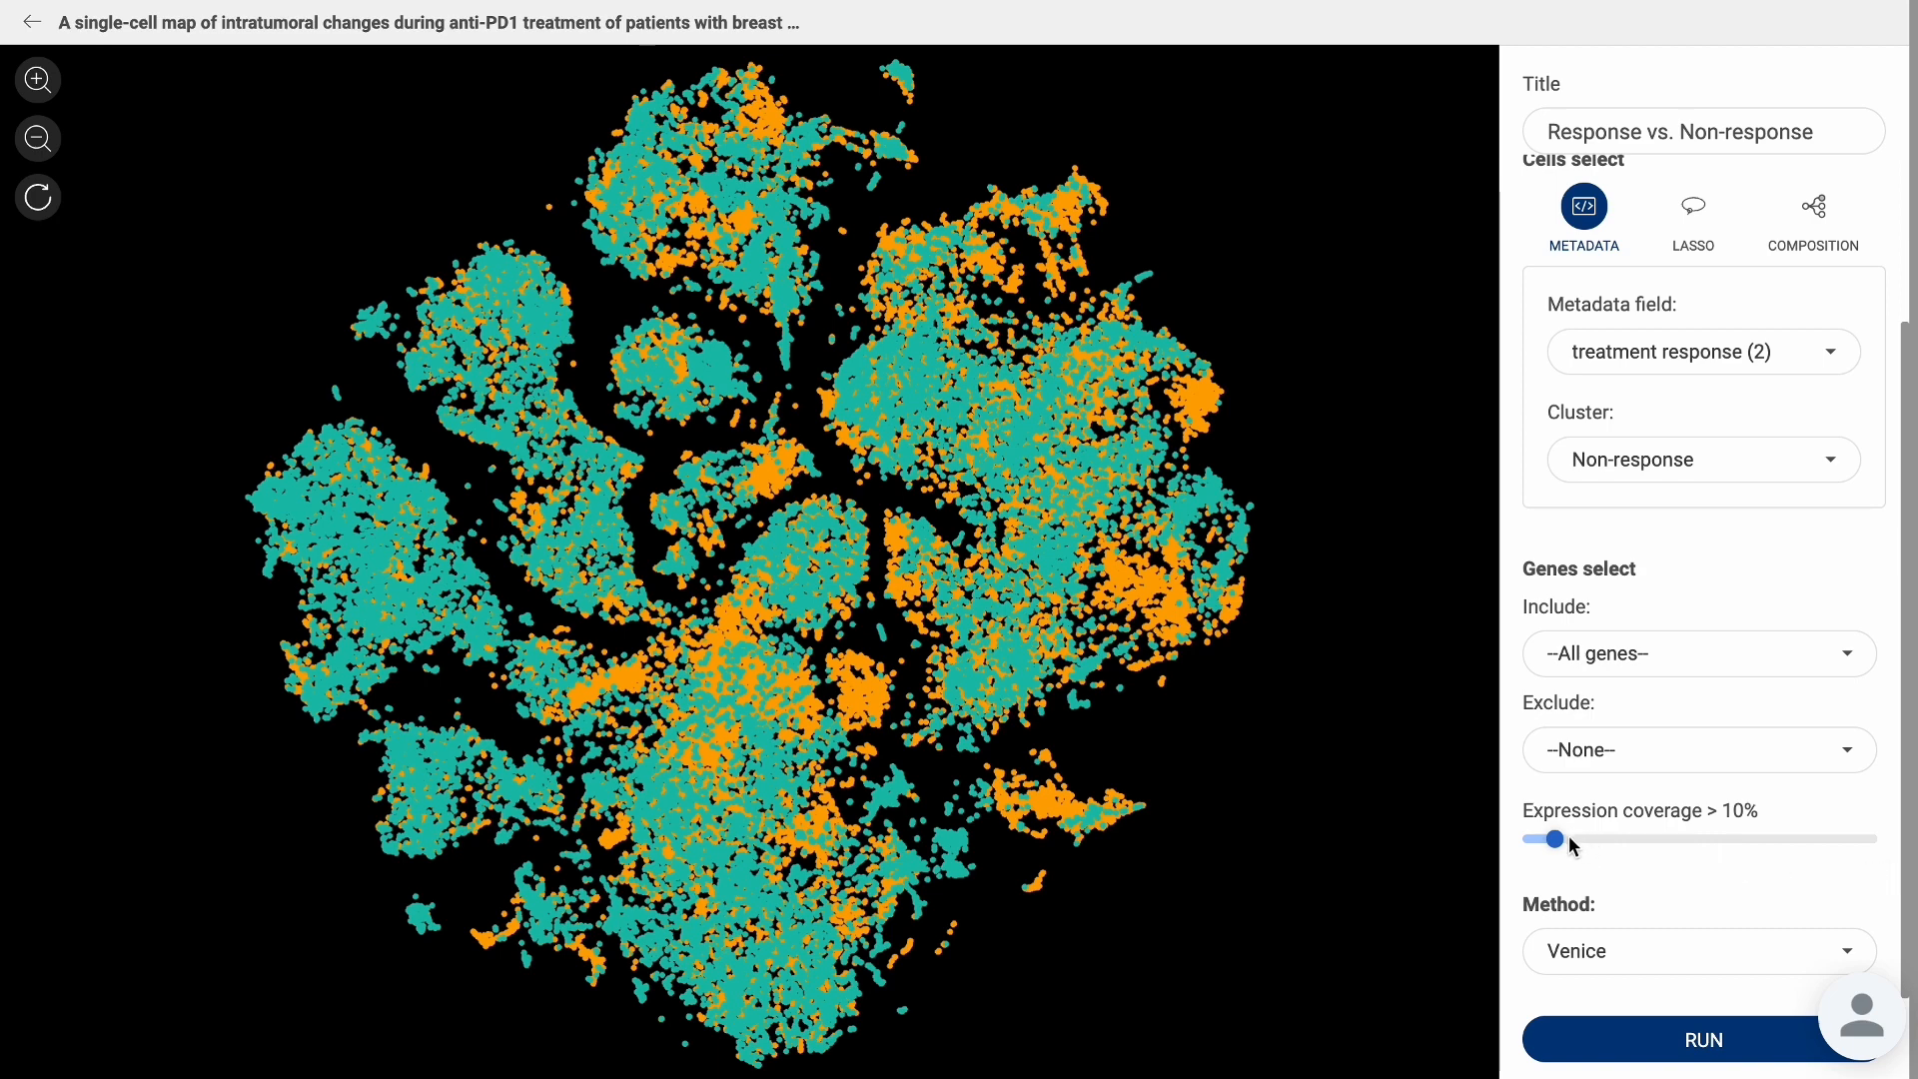
{"action": "left_click_drag", "start_coordinate": [1554, 837], "coordinate": [1788, 837]}
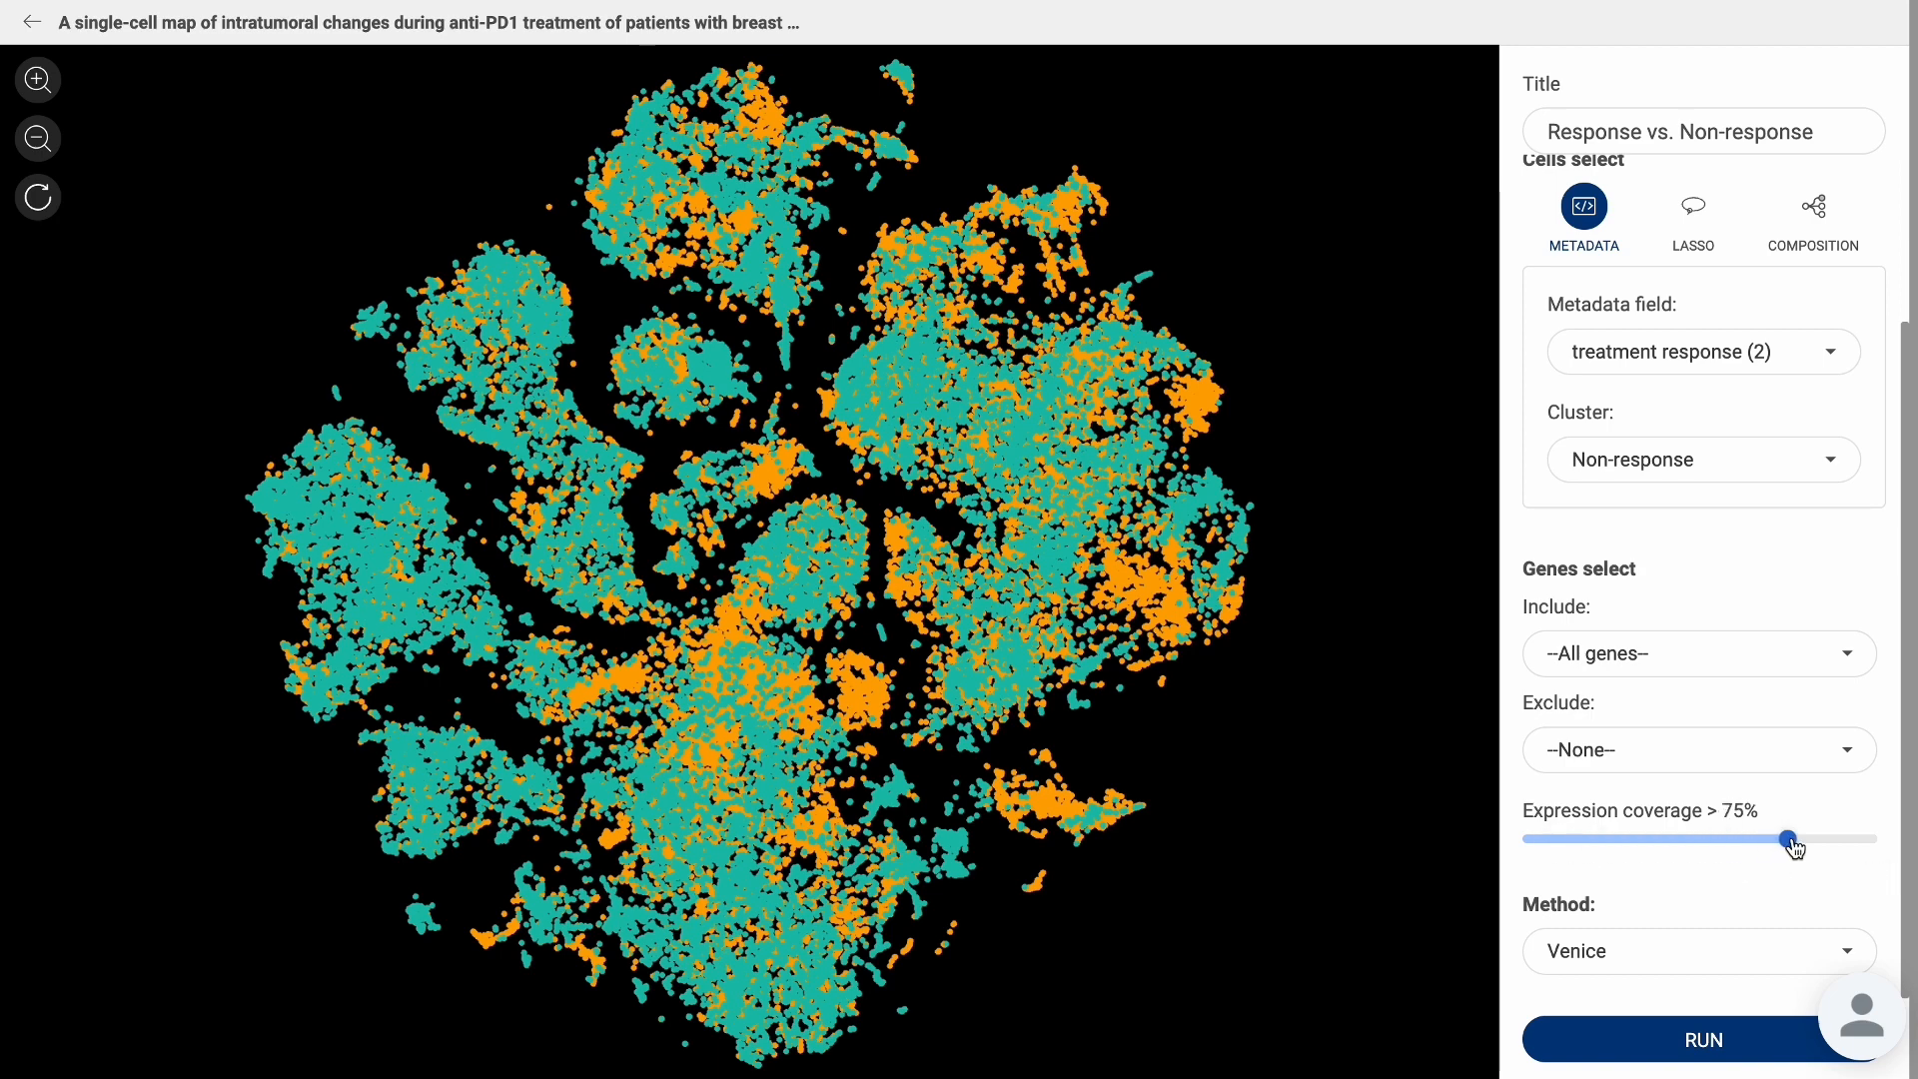
{"action": "left_click_drag", "start_coordinate": [1789, 839], "coordinate": [1555, 839]}
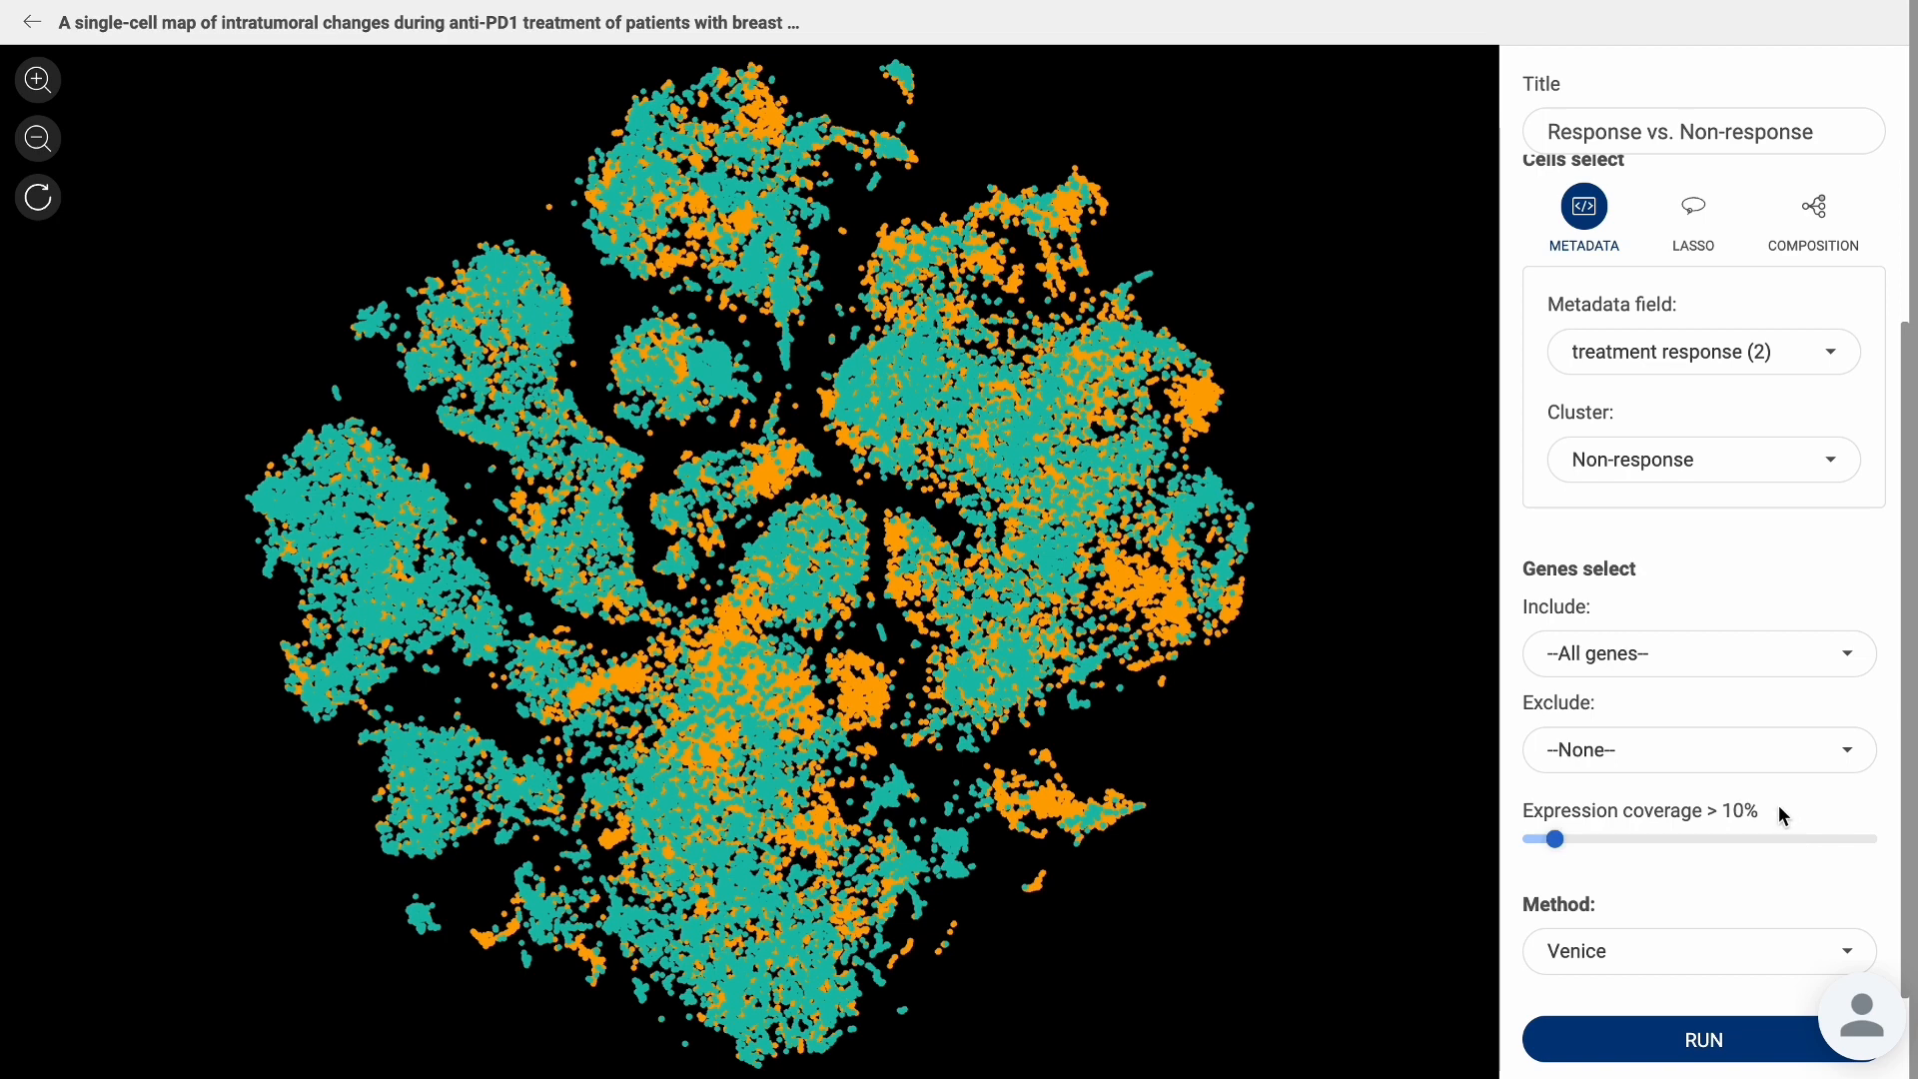
Run the Response vs. Non-response Venice comparison, yielding a gene table led by FDCSP.
{"action": "left_click", "coordinate": [1699, 951]}
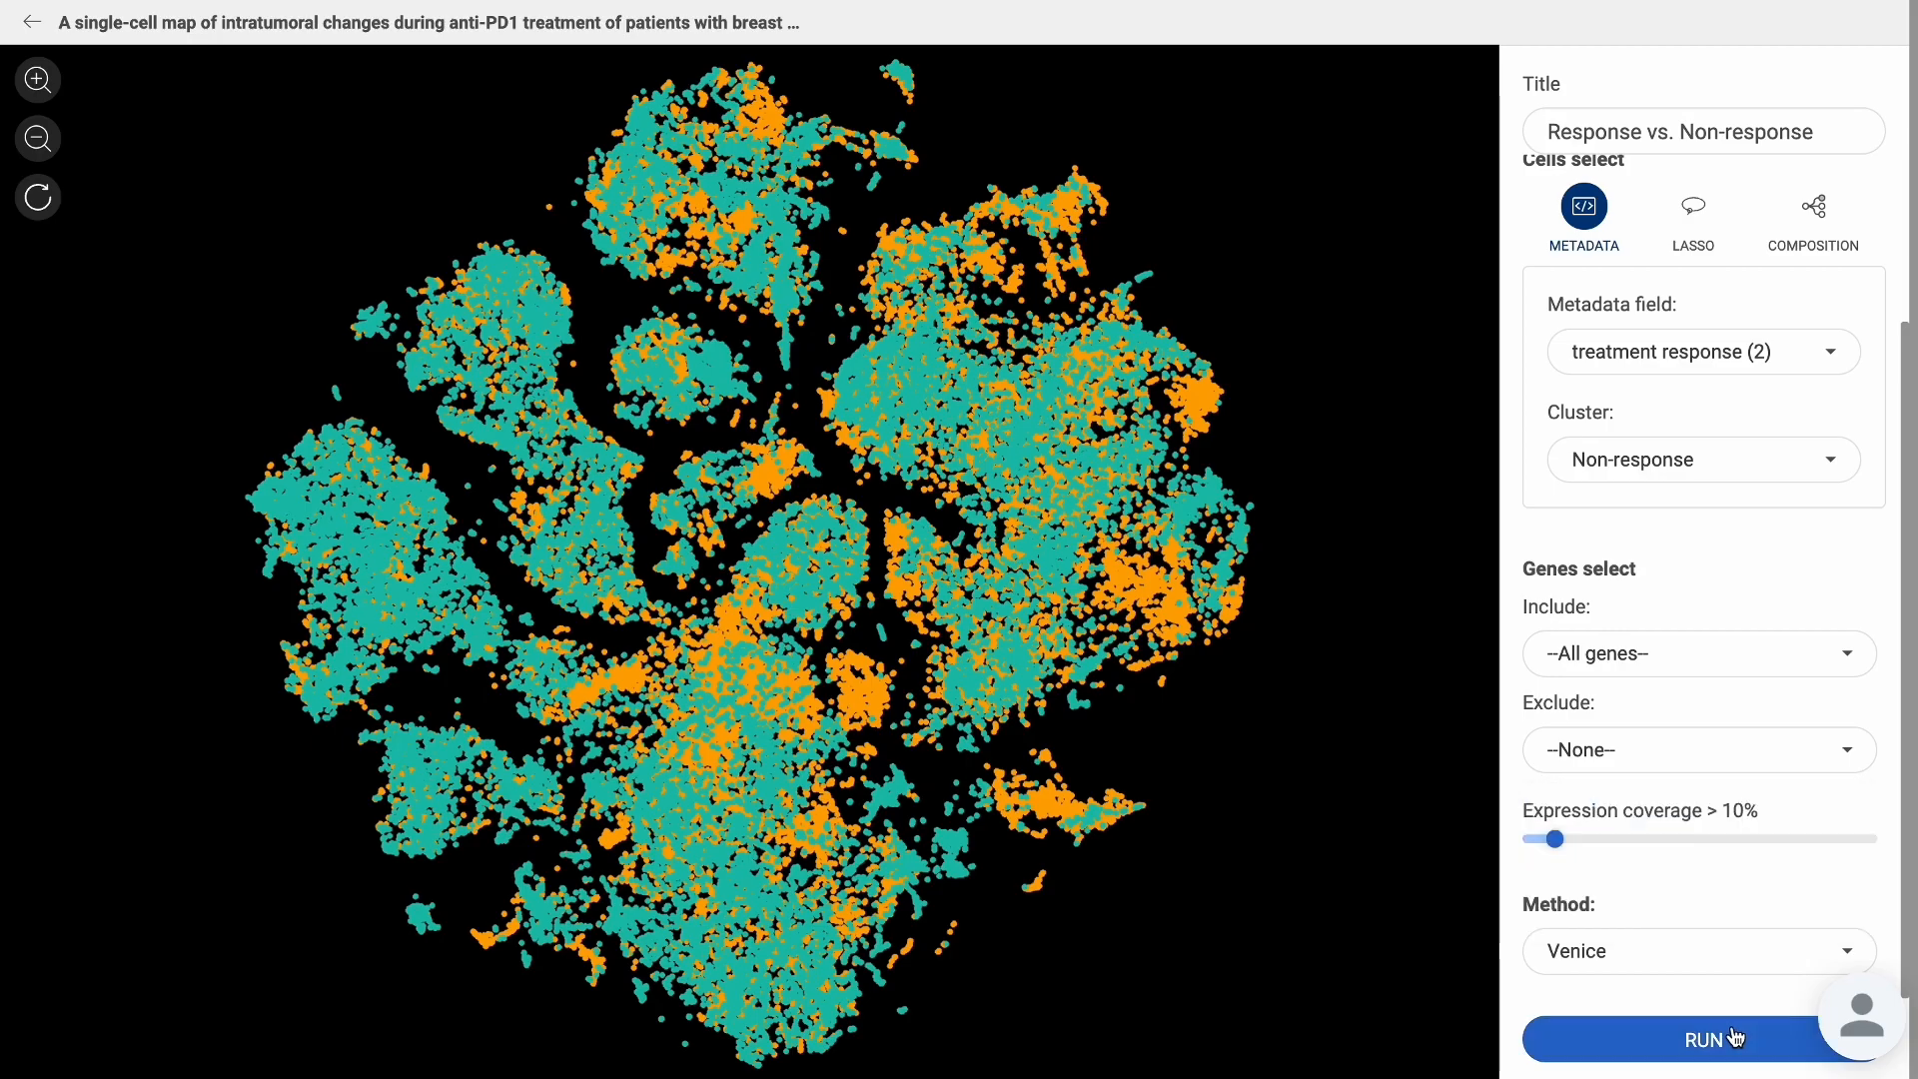
{"action": "left_click", "coordinate": [1701, 1039]}
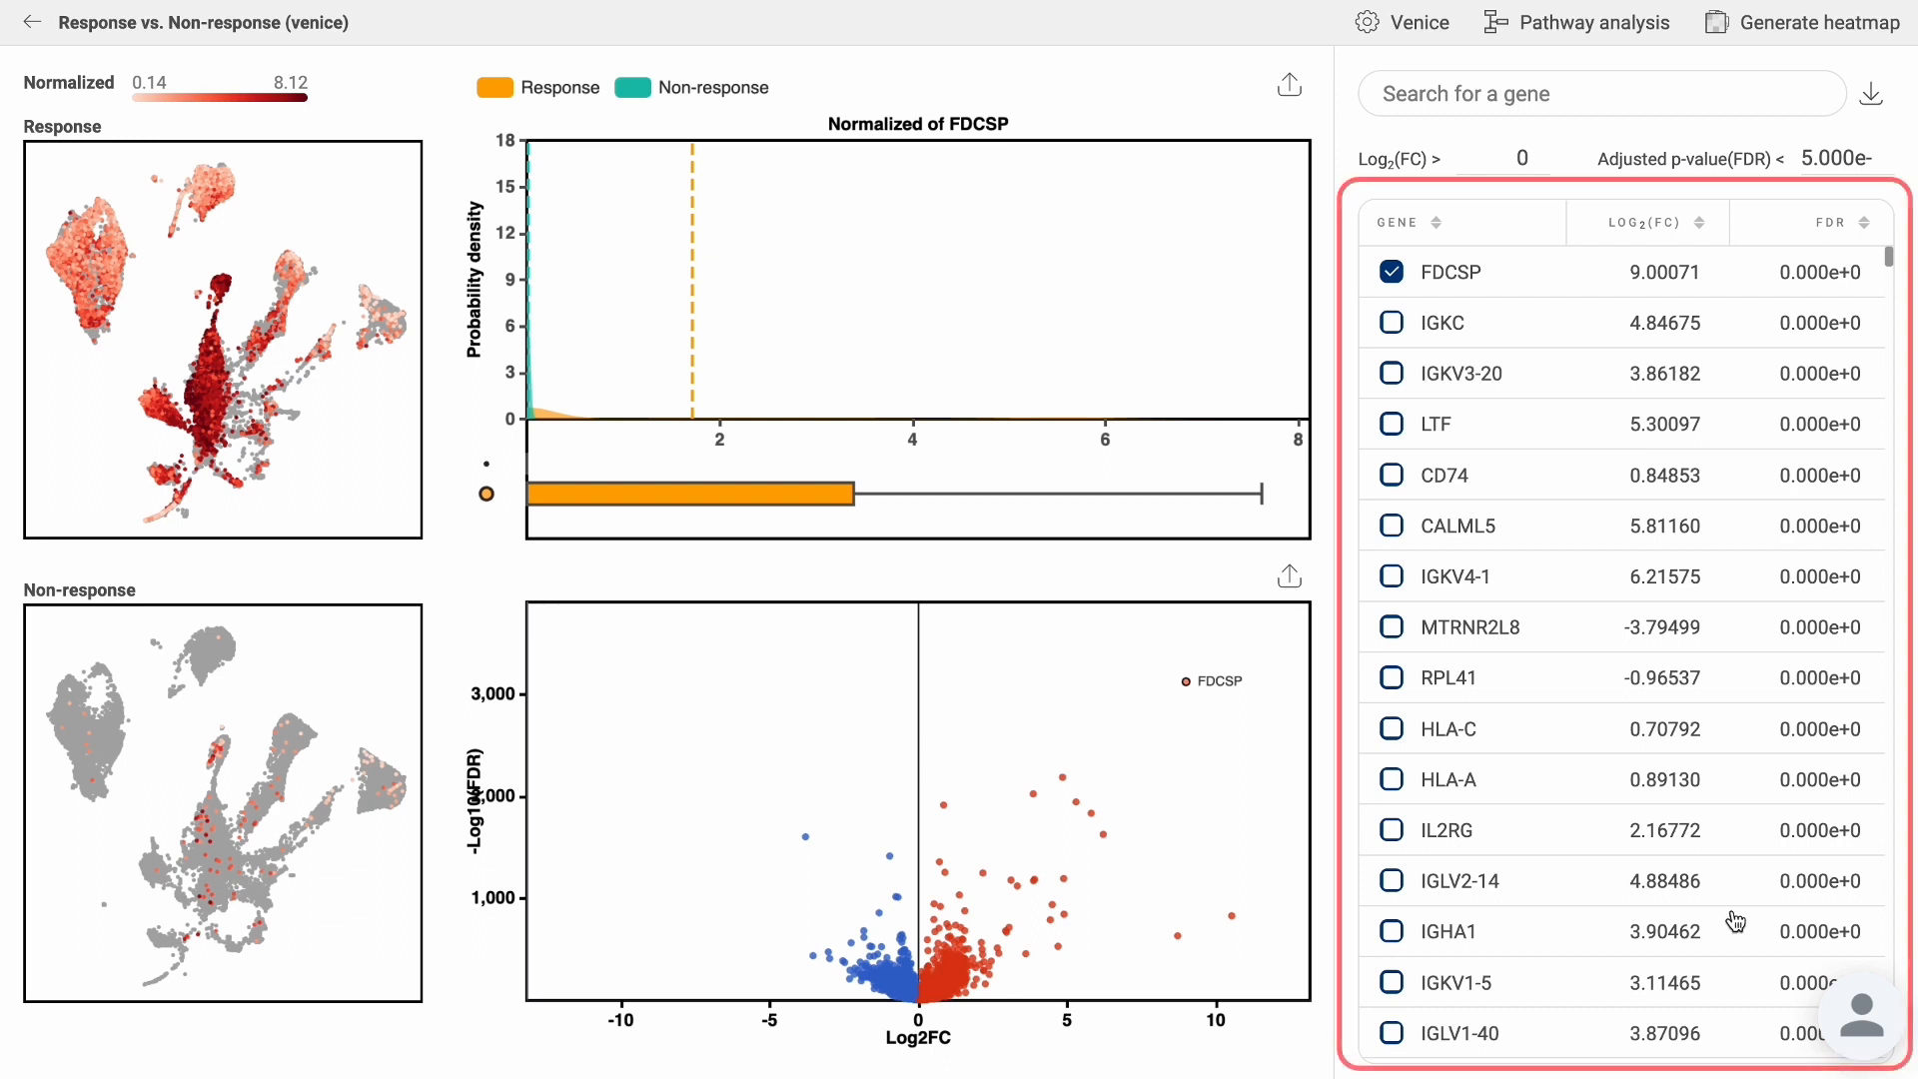
{"action": "mouse_move", "coordinate": [1735, 911]}
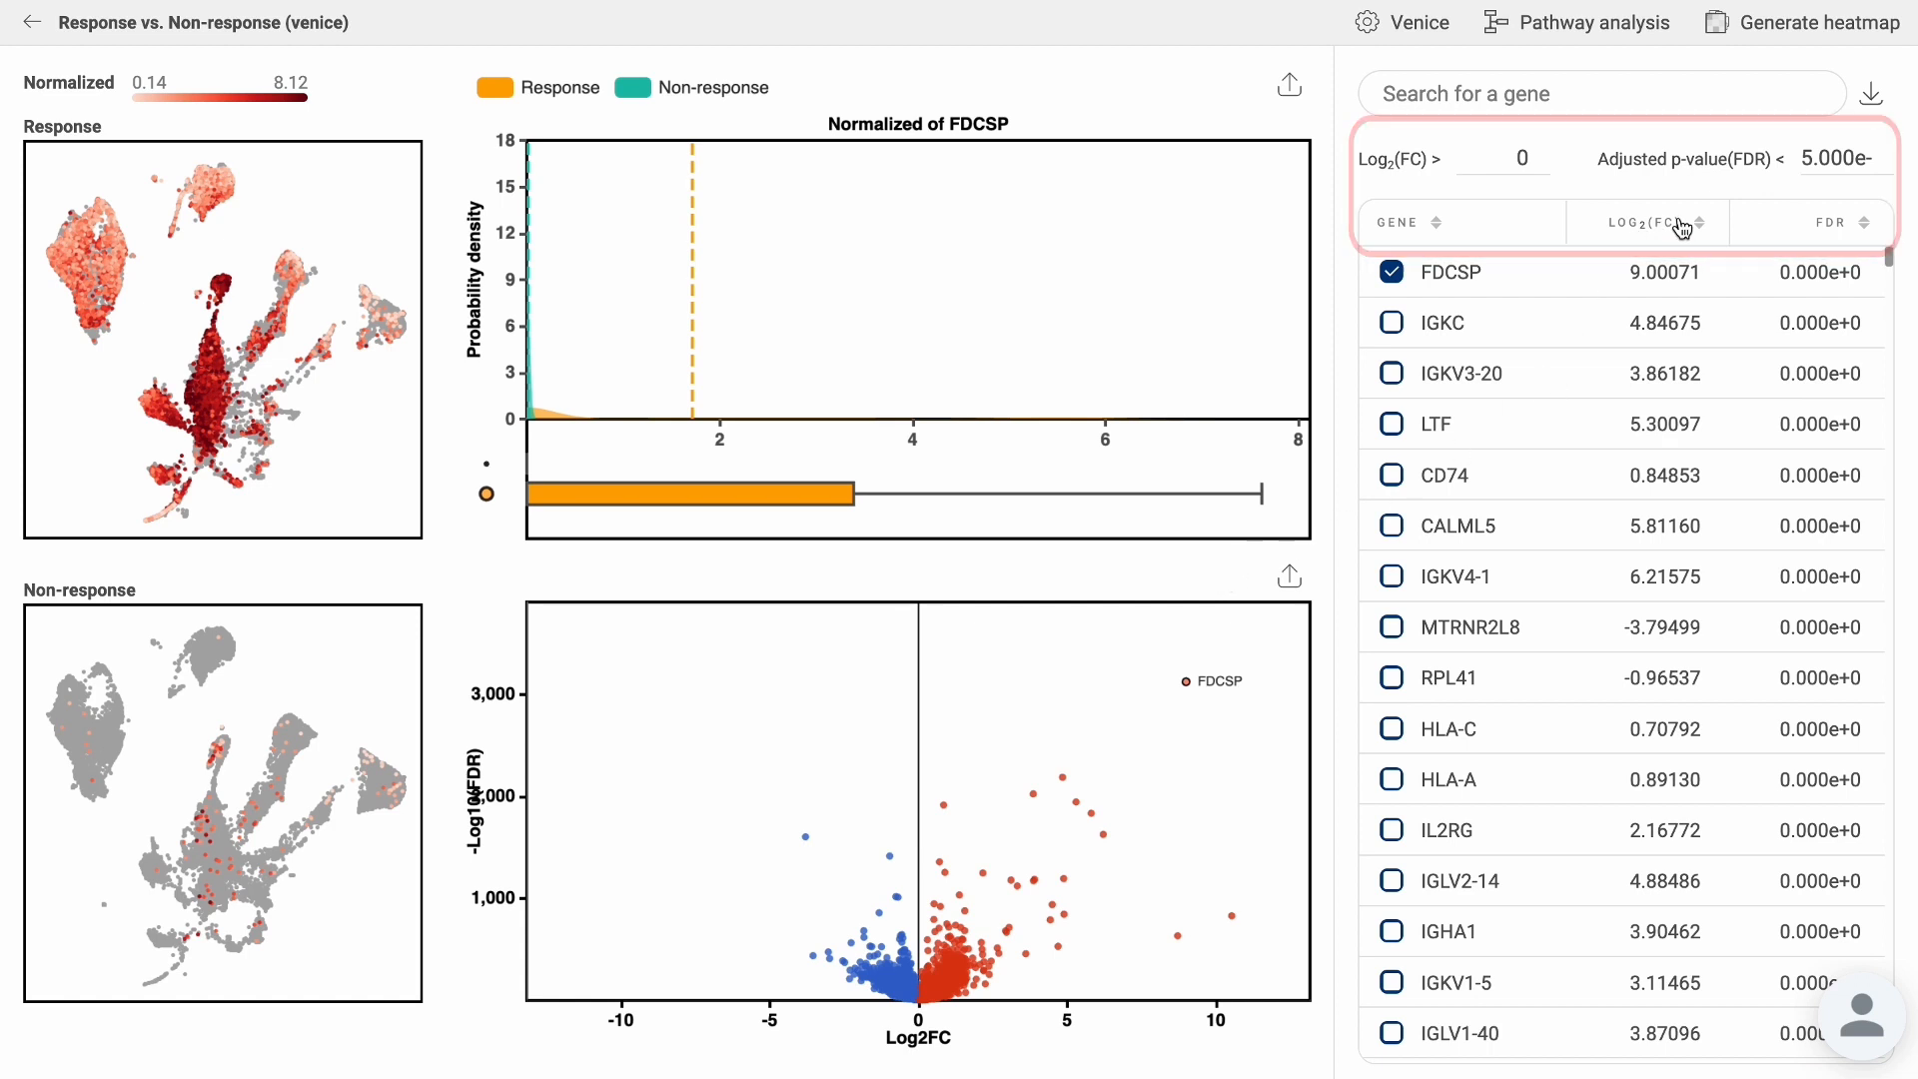
Sort genes by Log2(FC) and label IGKC, IGKV3-20, LTF, CD74 and CALML5 on the volcano plot.
{"action": "left_click", "coordinate": [1685, 224]}
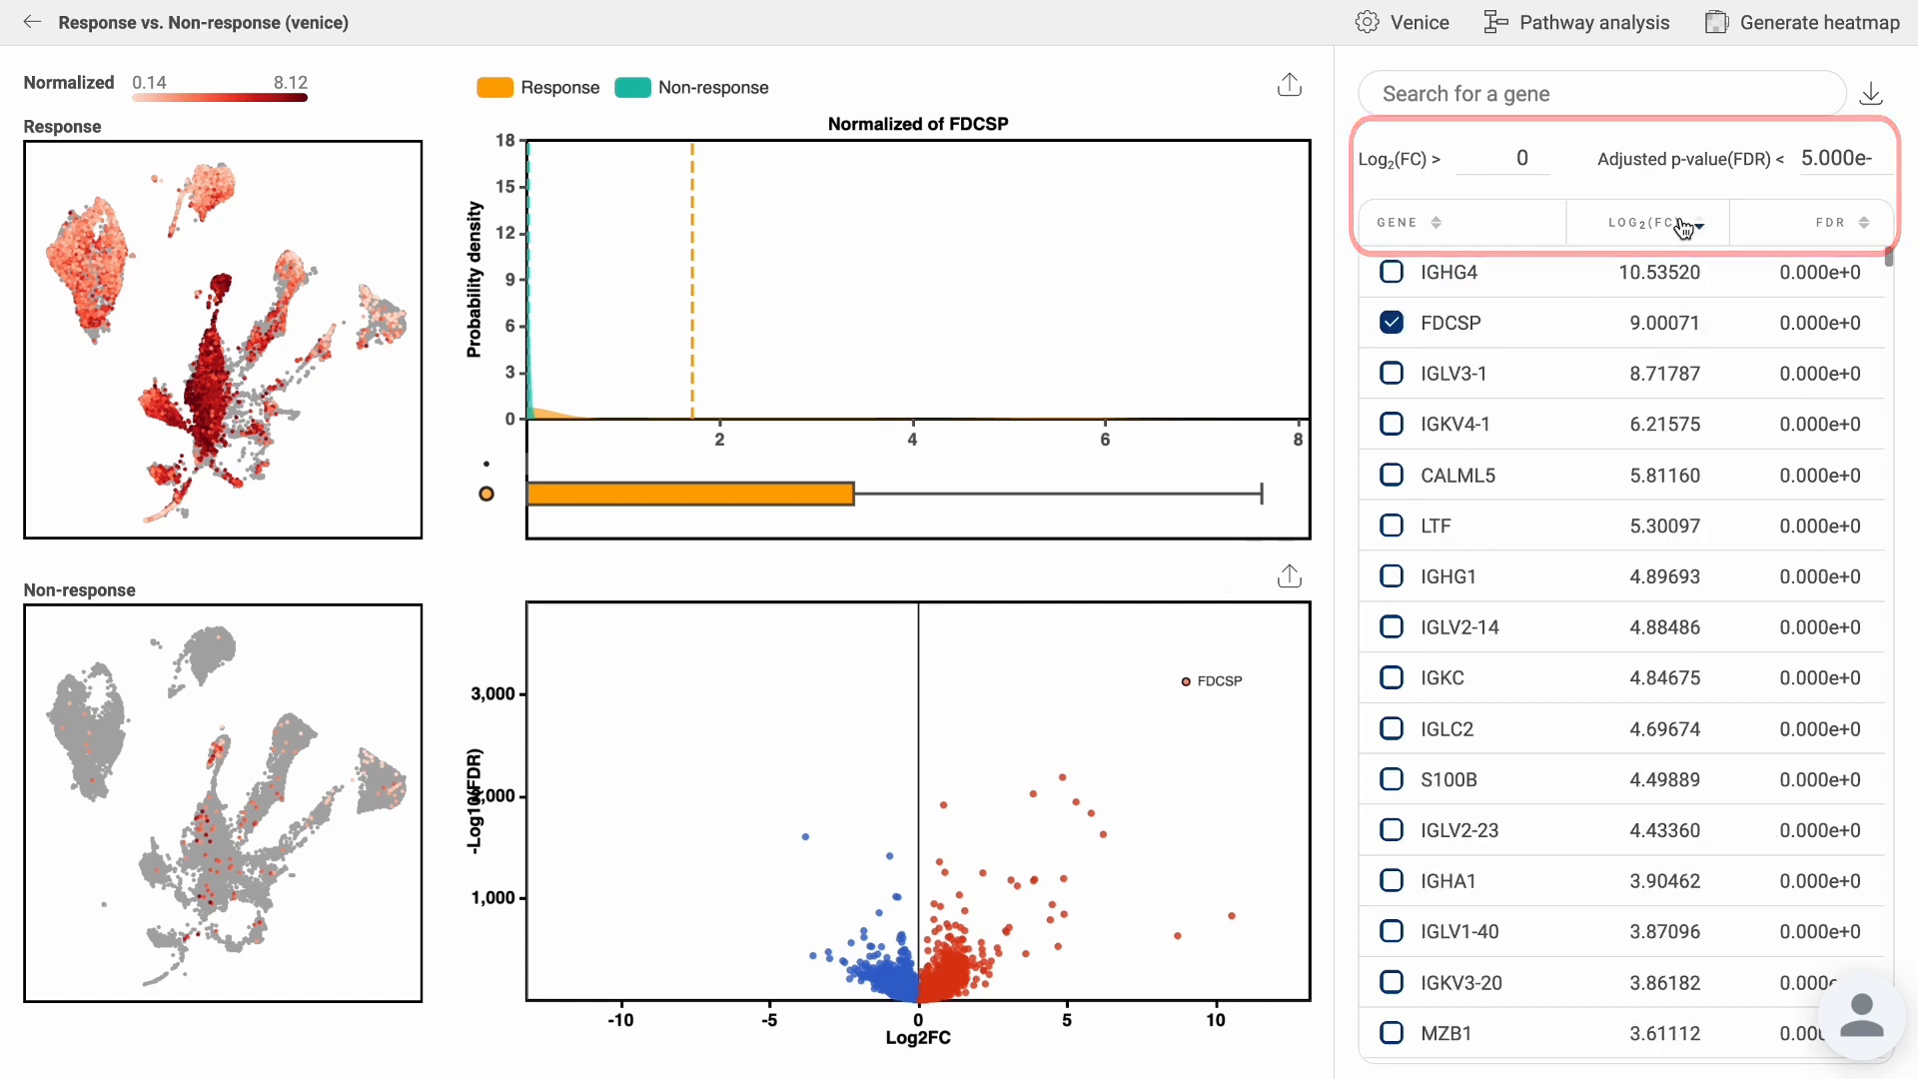
{"action": "left_click", "coordinate": [1838, 222]}
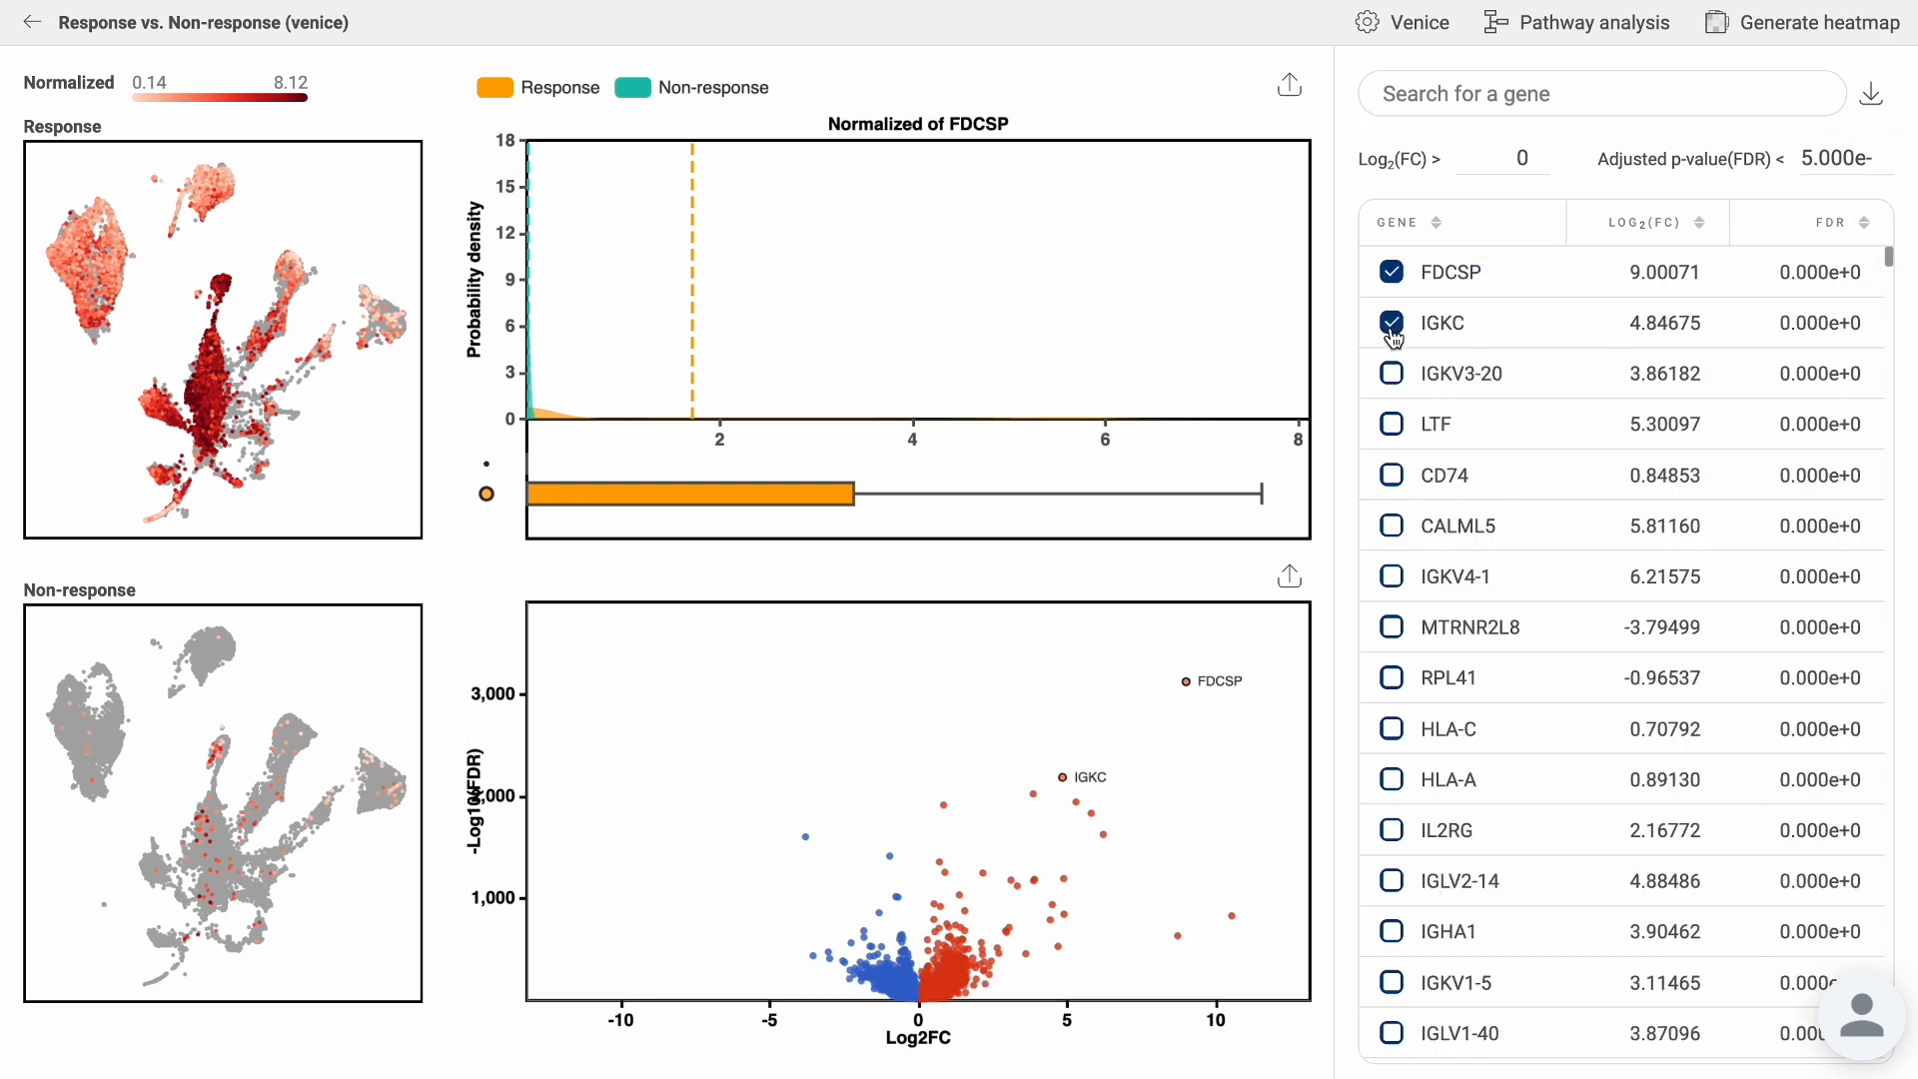
{"action": "left_click", "coordinate": [1391, 373]}
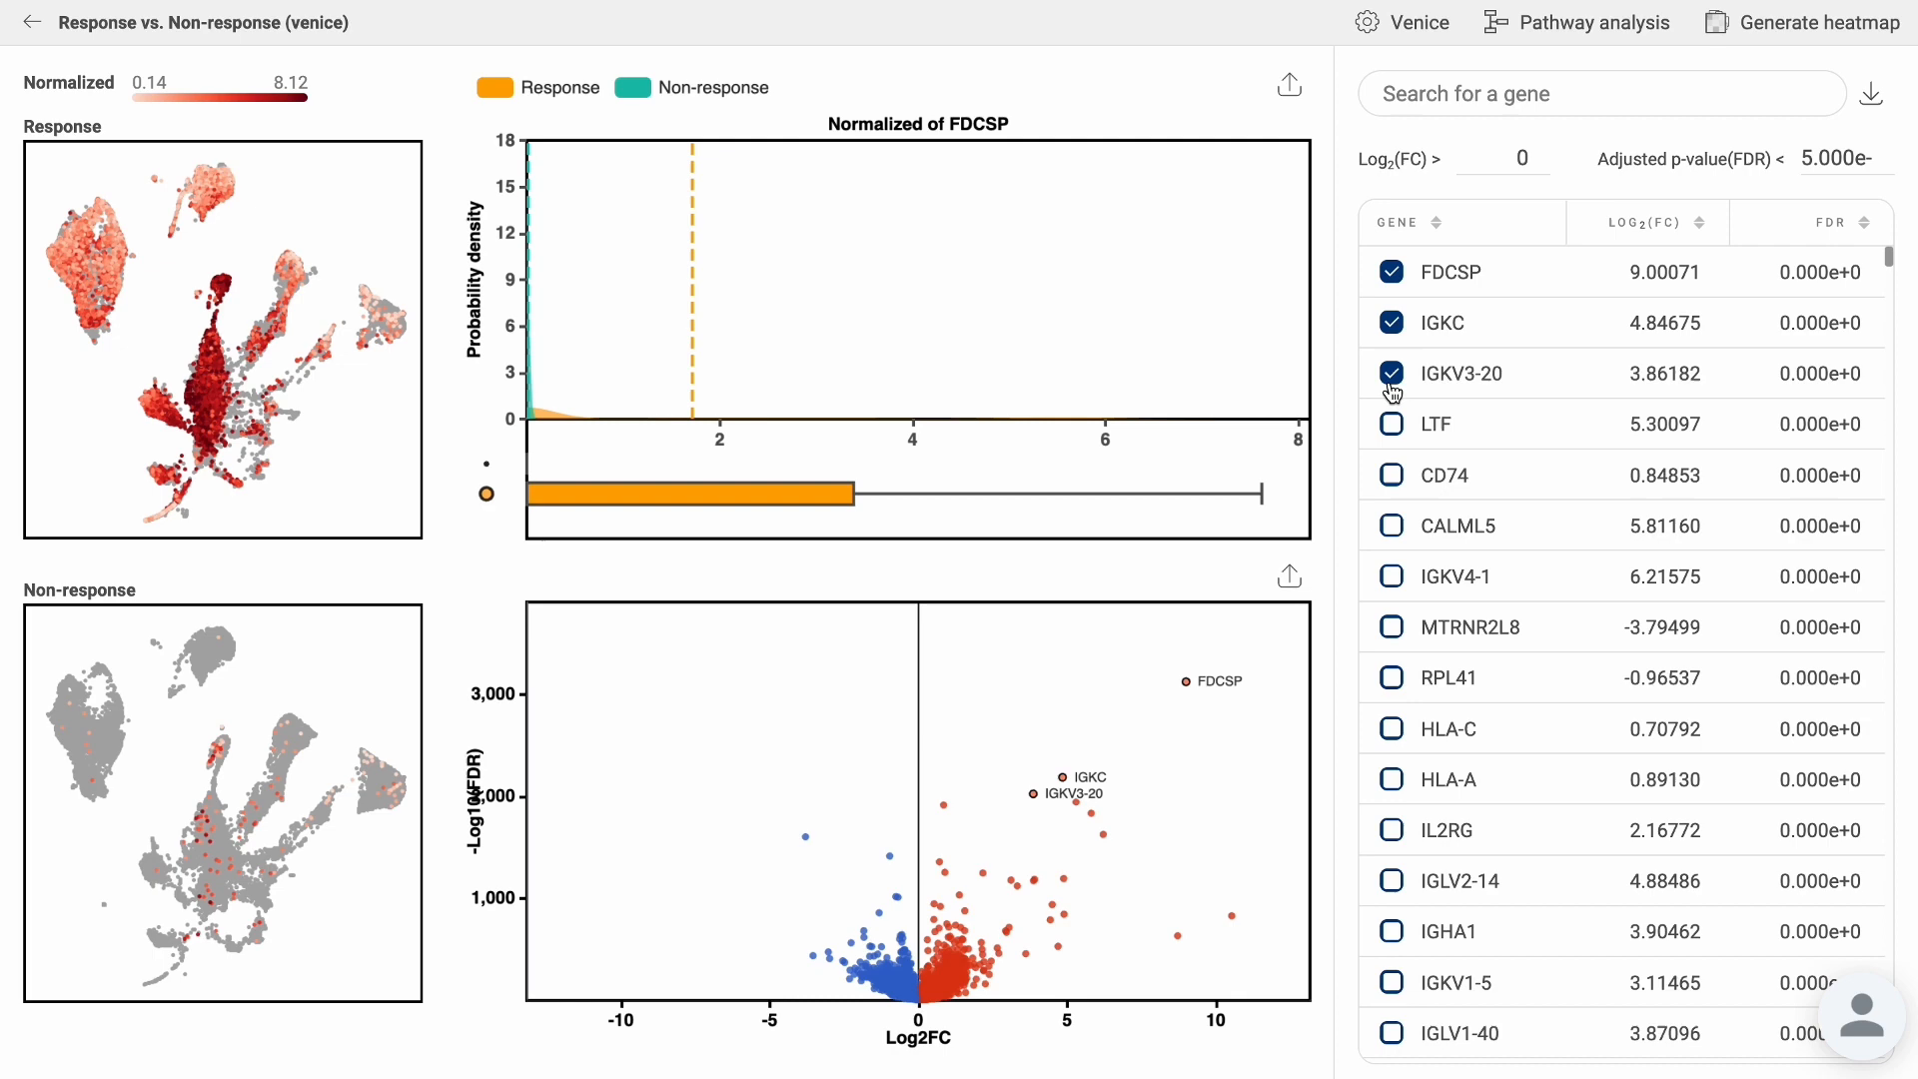
{"action": "left_click", "coordinate": [1391, 423]}
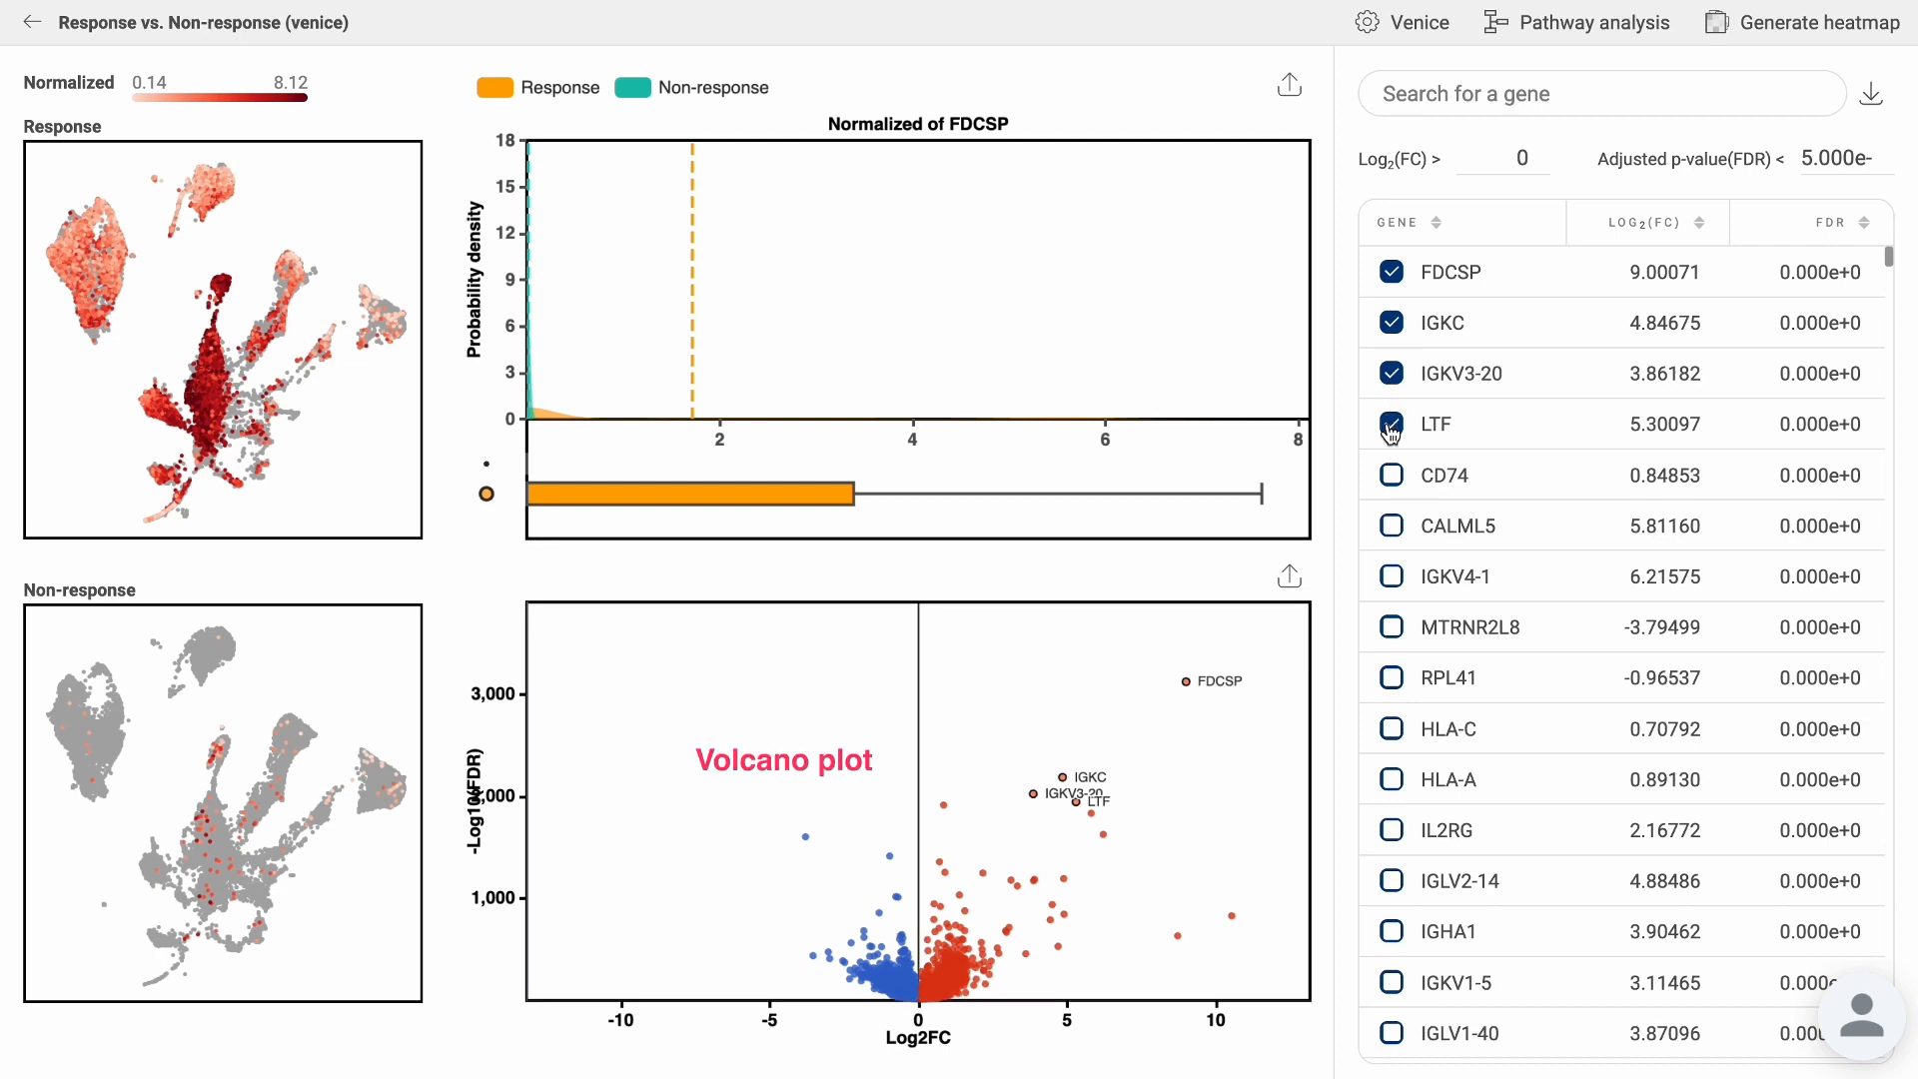
{"action": "left_click", "coordinate": [1391, 476]}
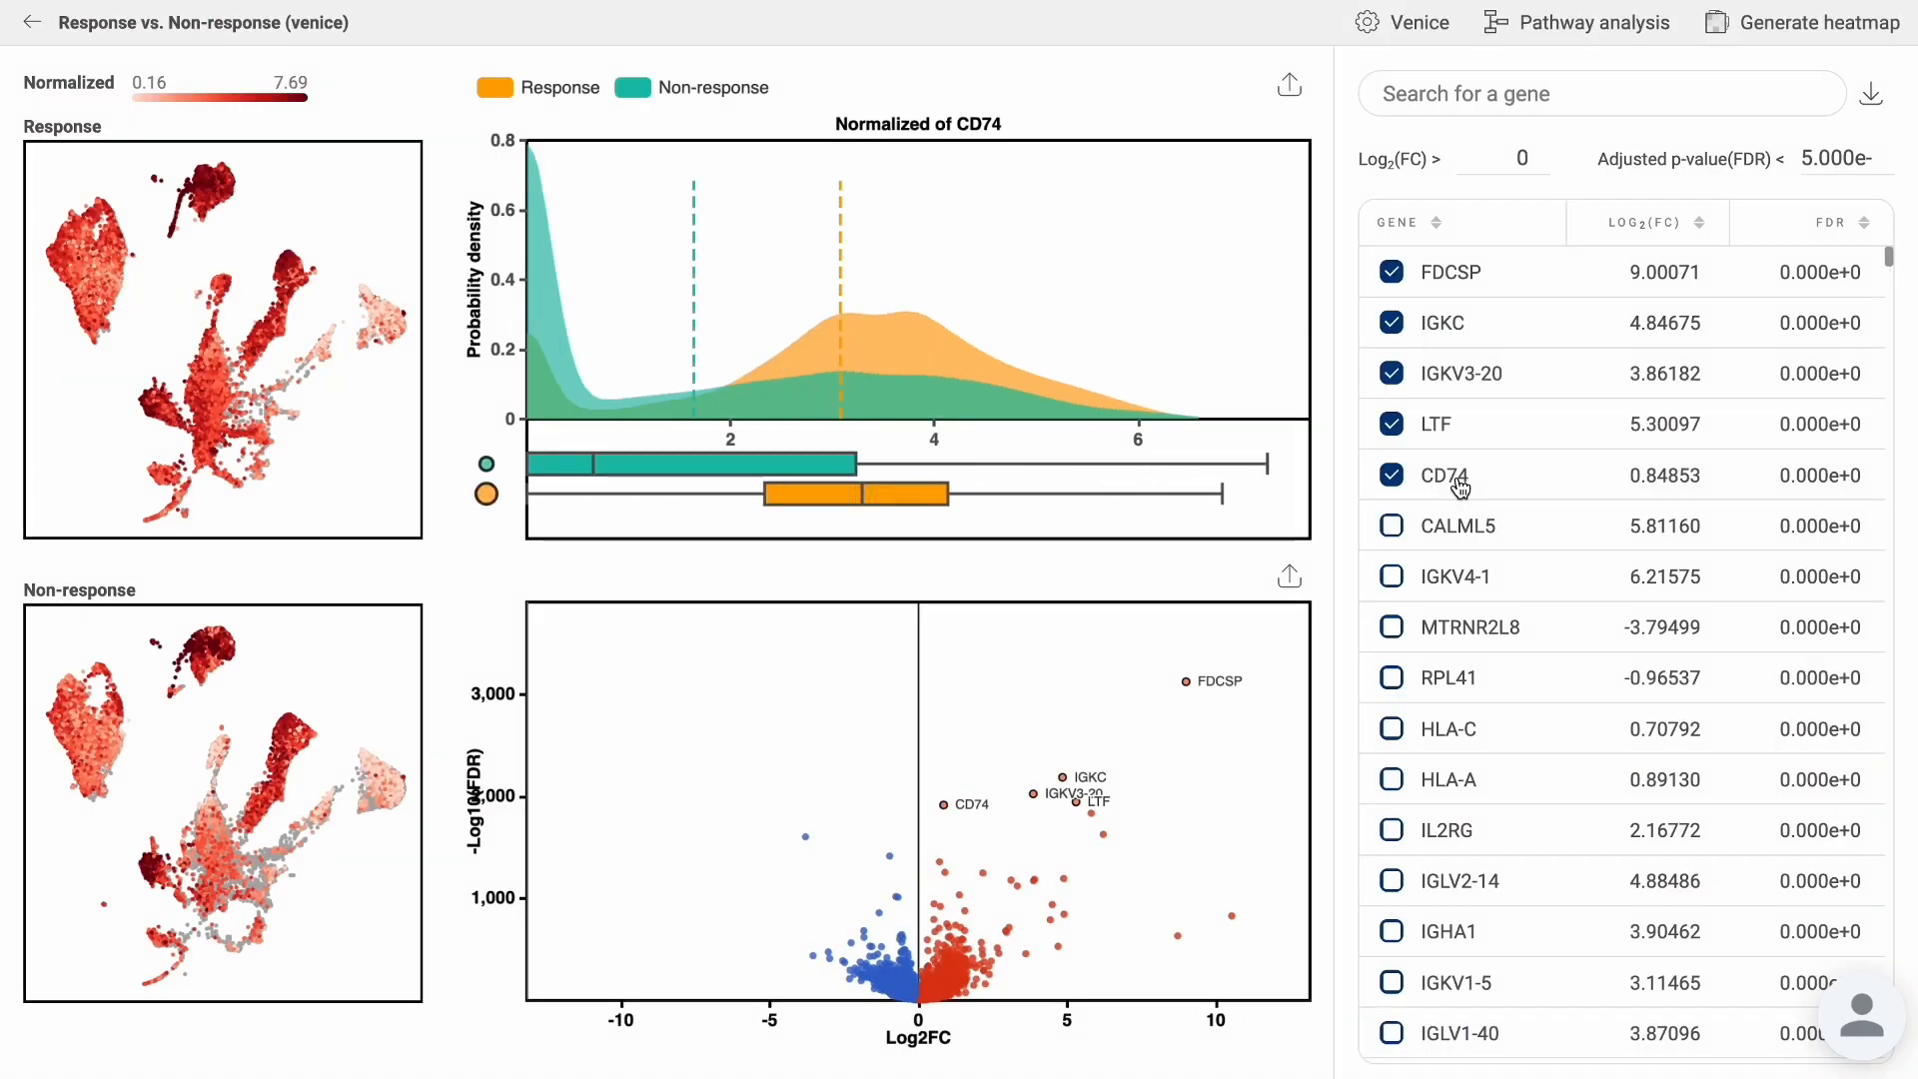
{"action": "left_click", "coordinate": [1391, 526]}
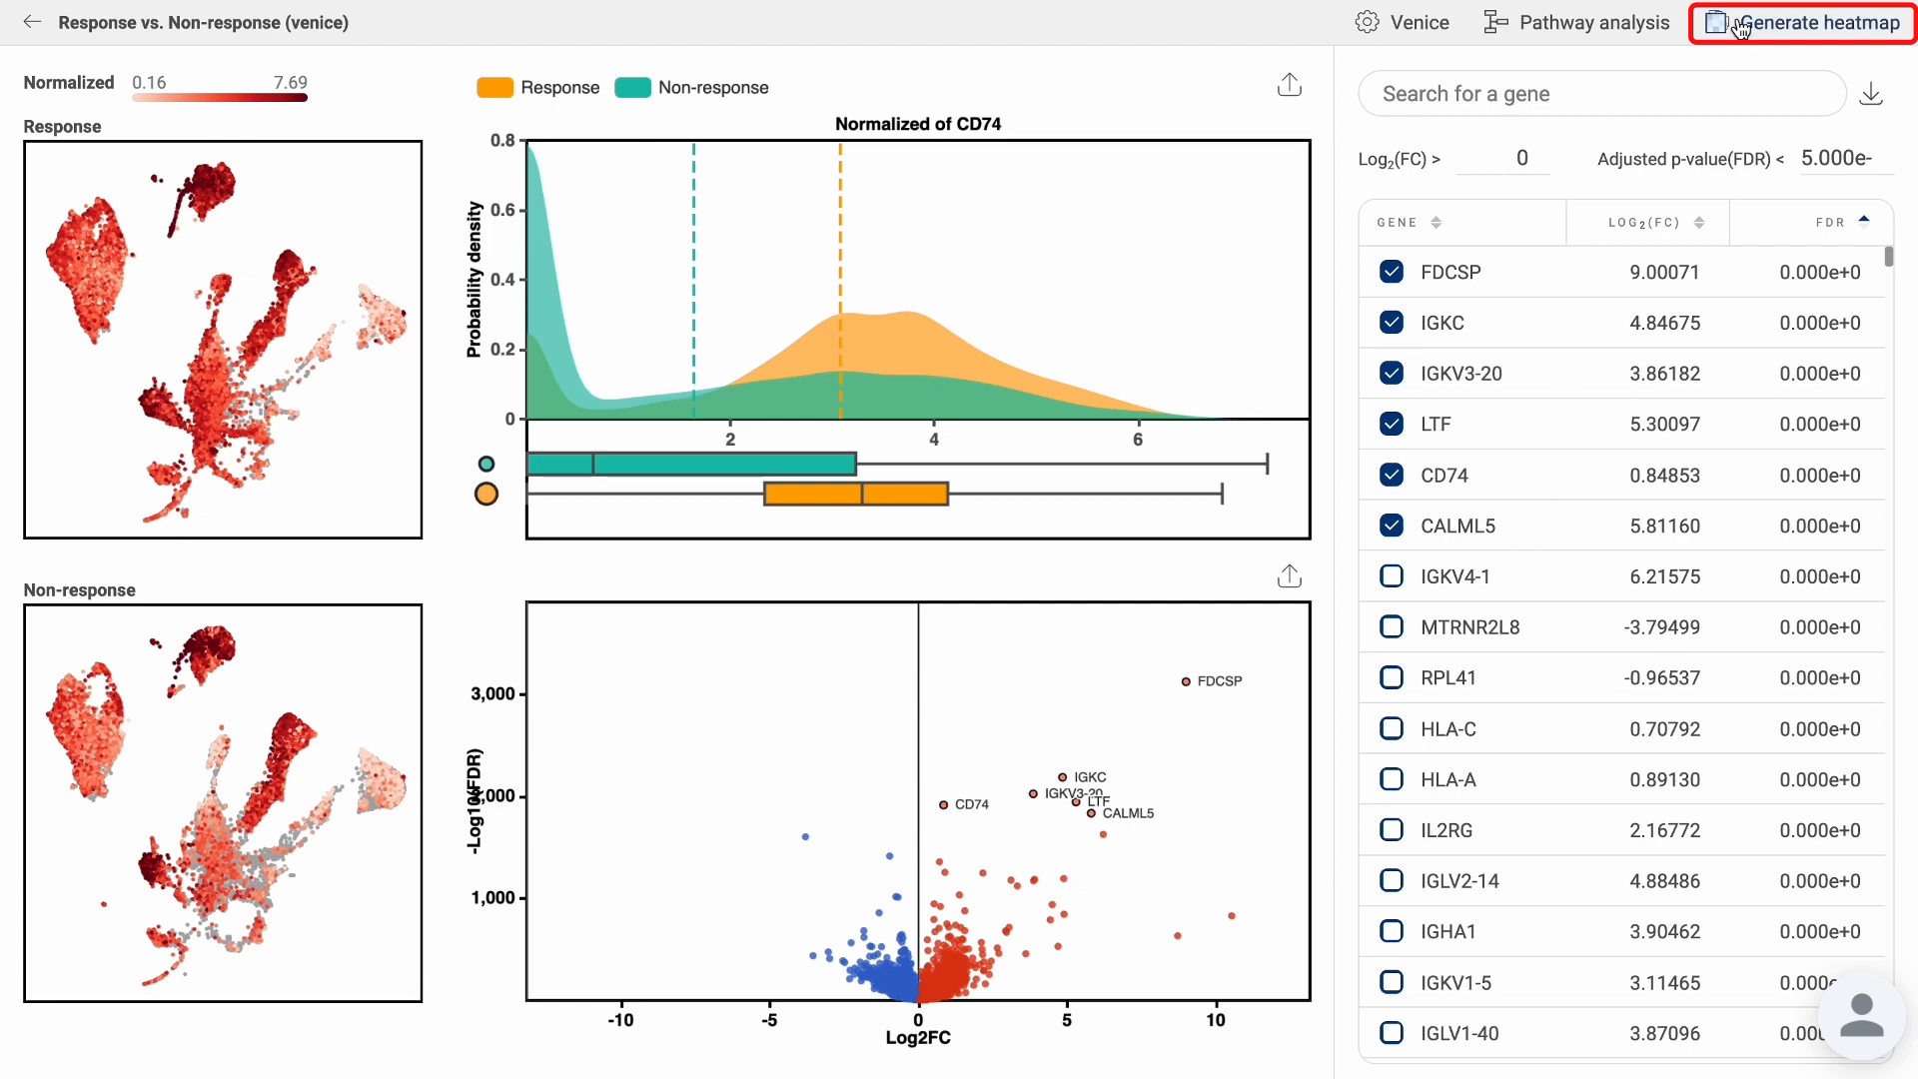
{"action": "left_click", "coordinate": [1807, 24]}
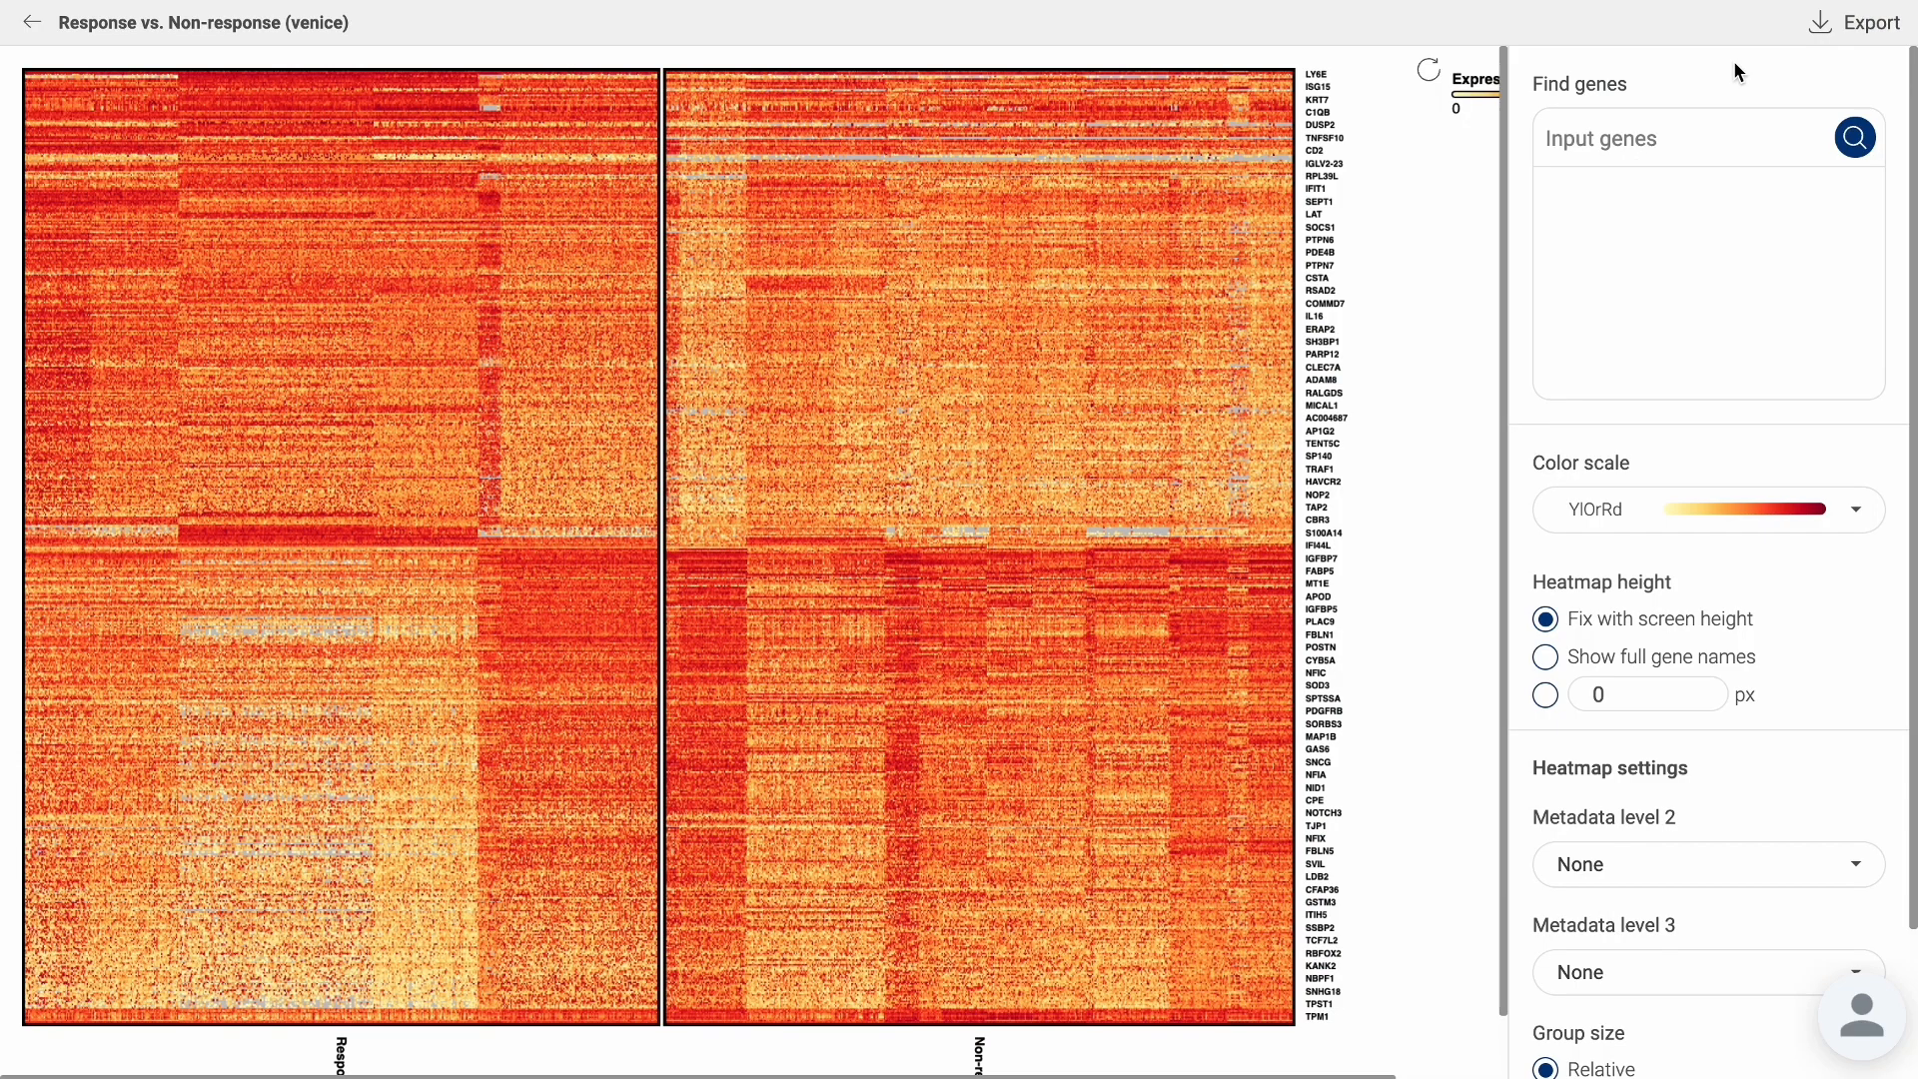
{"action": "mouse_move", "coordinate": [1728, 80]}
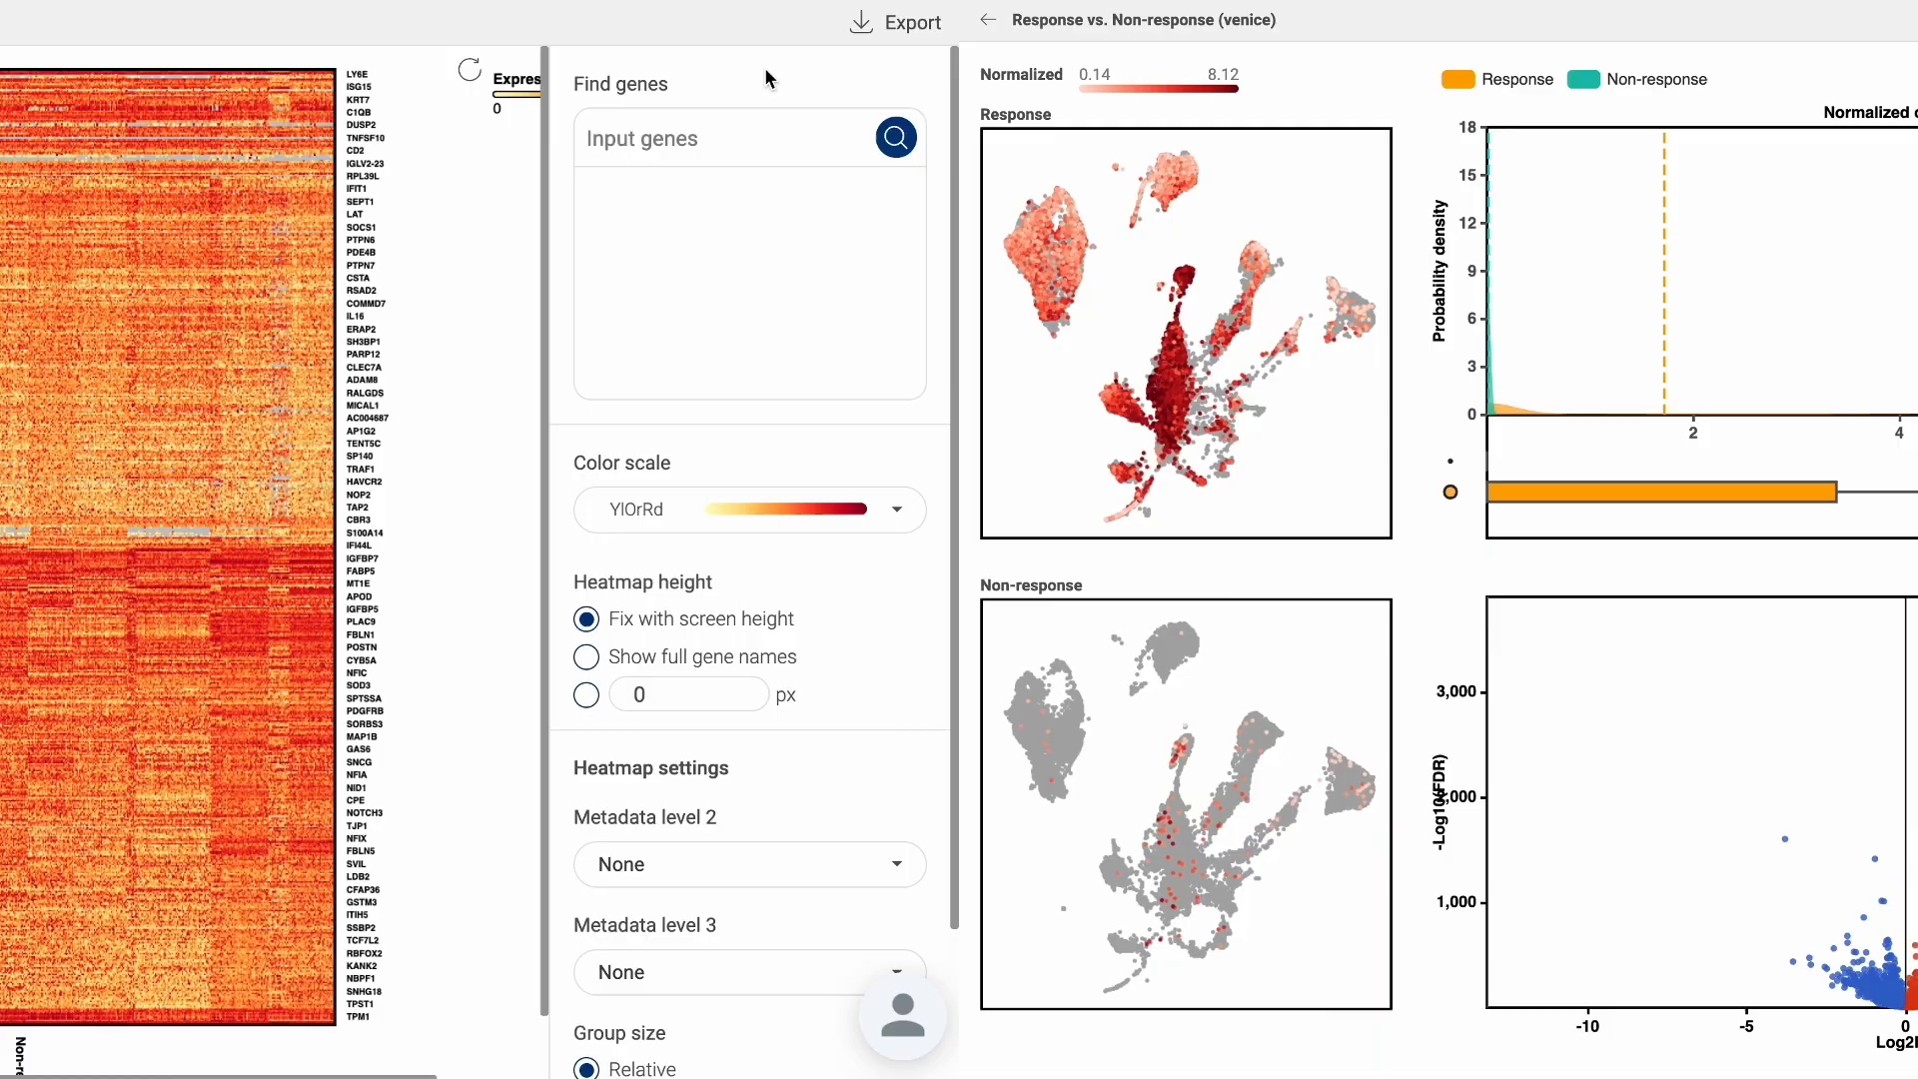
{"action": "left_click", "coordinate": [1622, 20]}
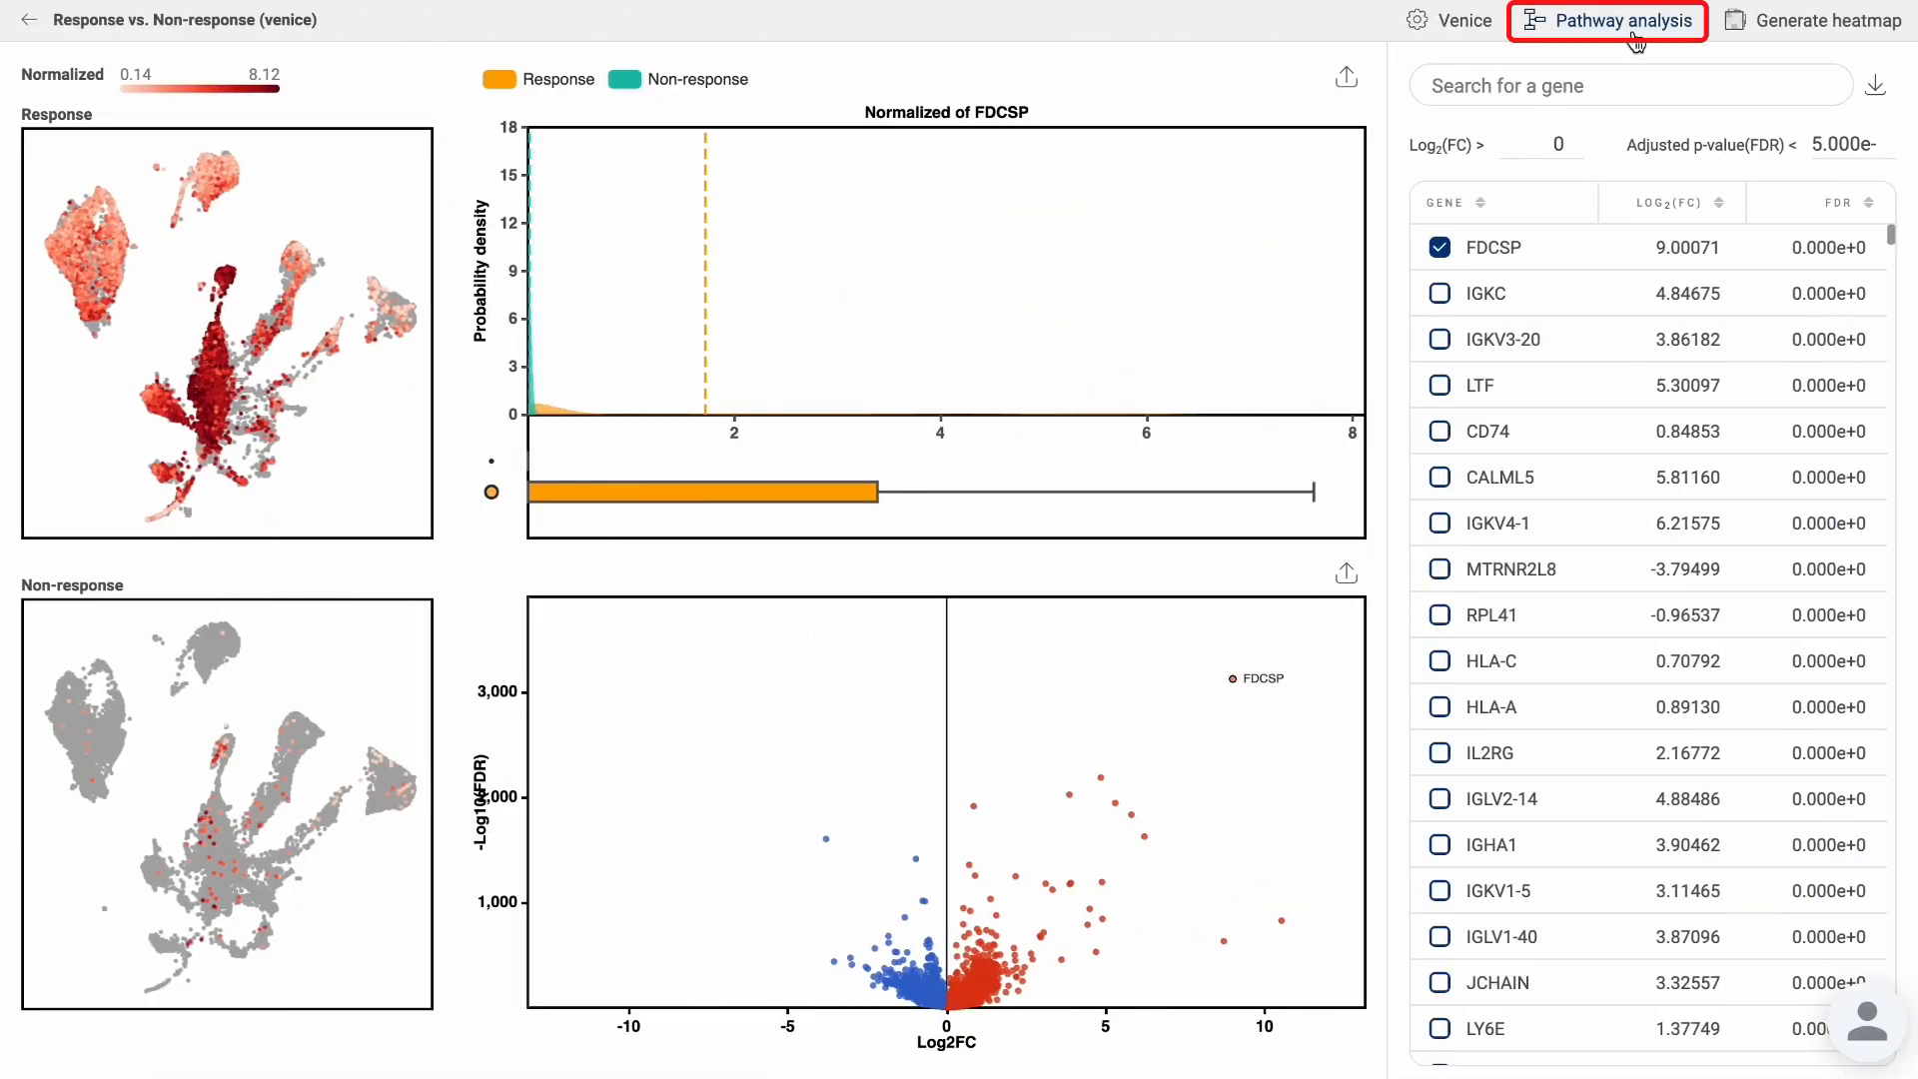
View pathway enrichment results, comparing the Non-response and Response group tabs.
{"action": "left_click", "coordinate": [1620, 20]}
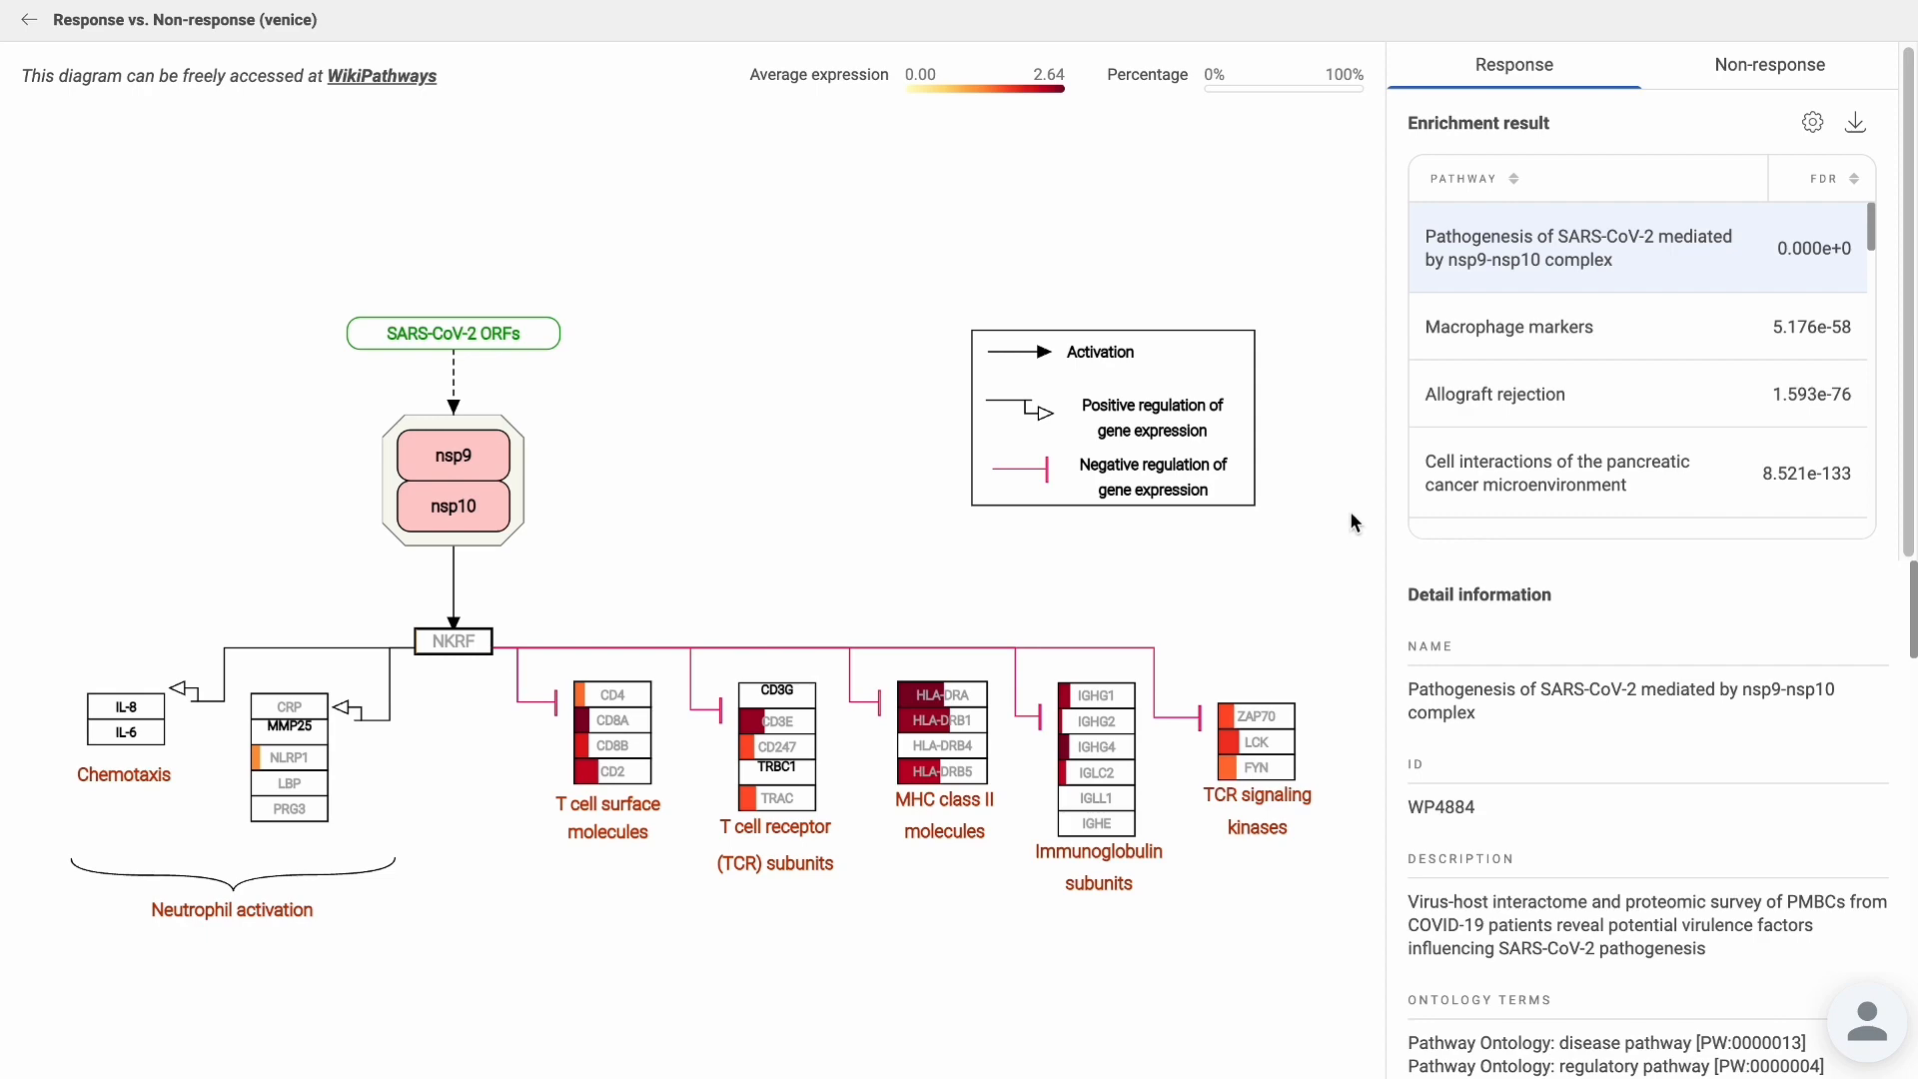
{"action": "left_click", "coordinate": [1775, 64]}
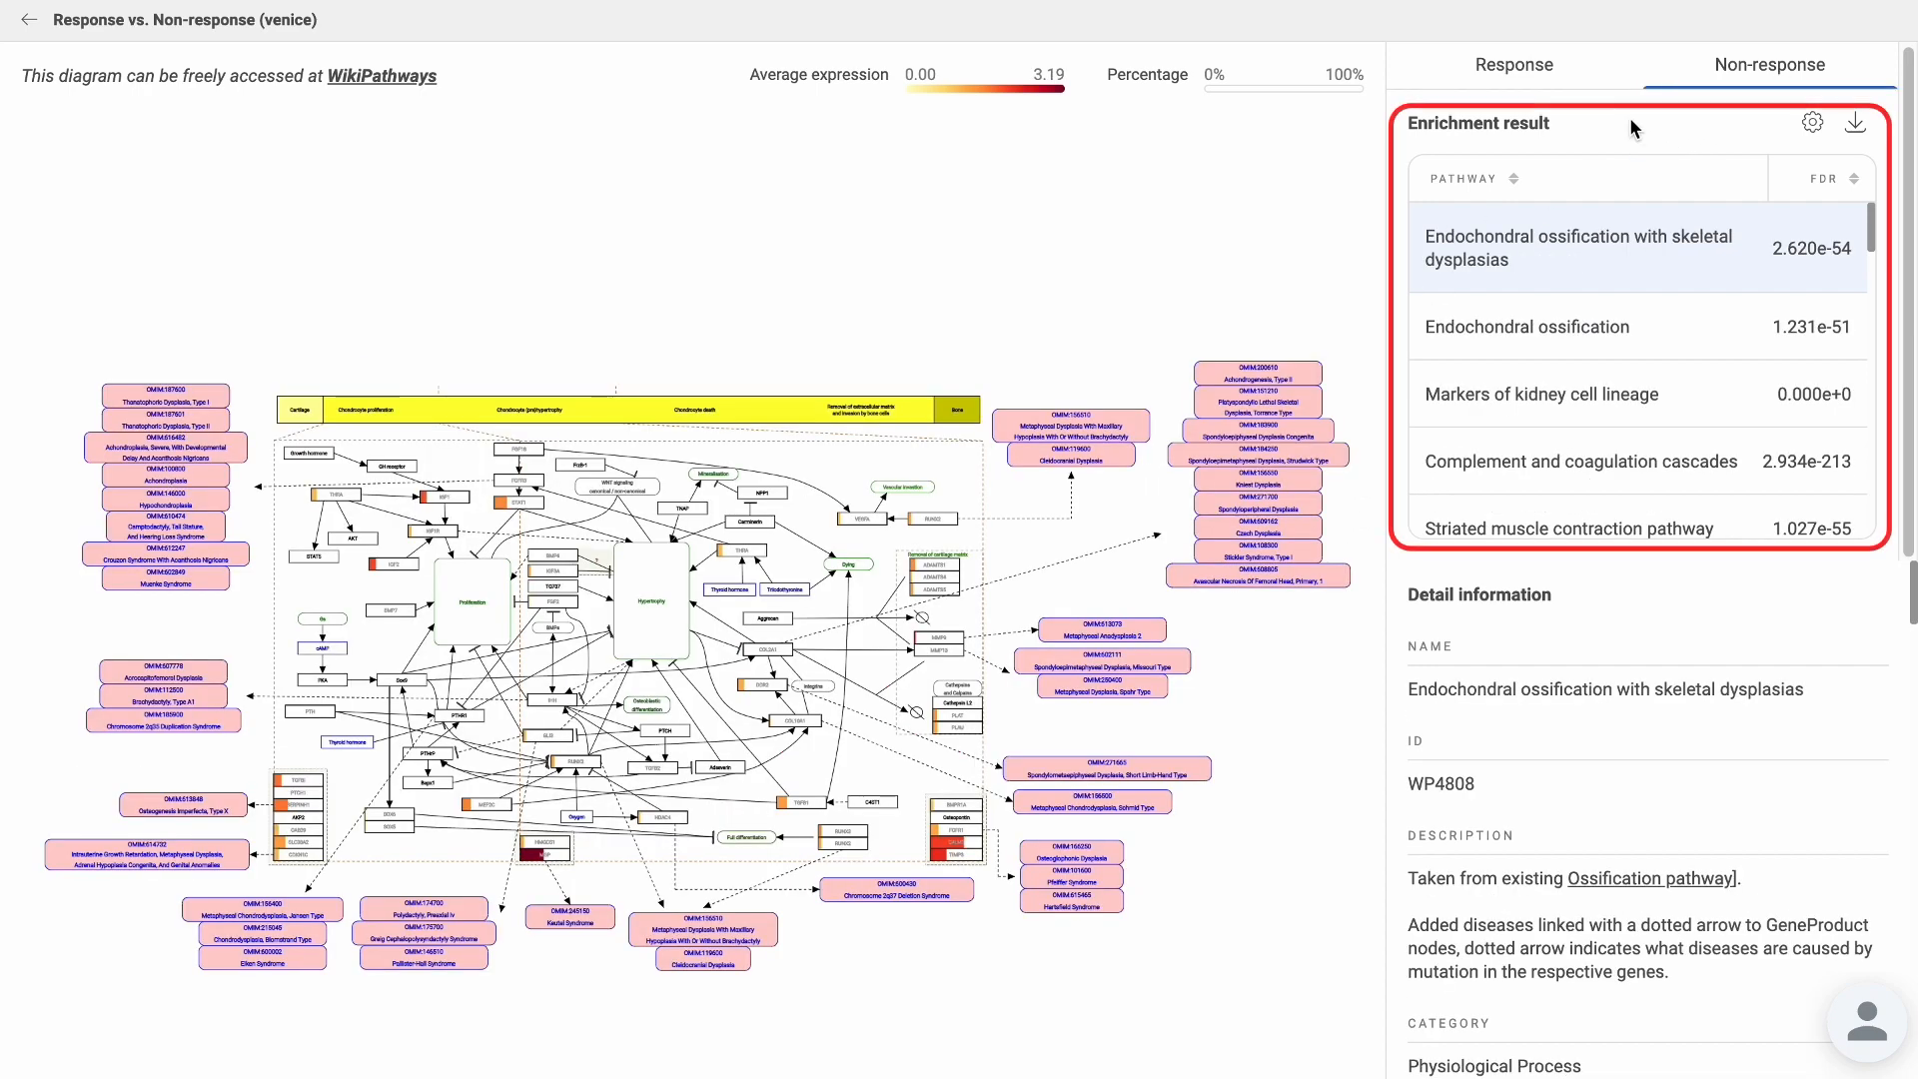
{"action": "left_click", "coordinate": [1515, 64]}
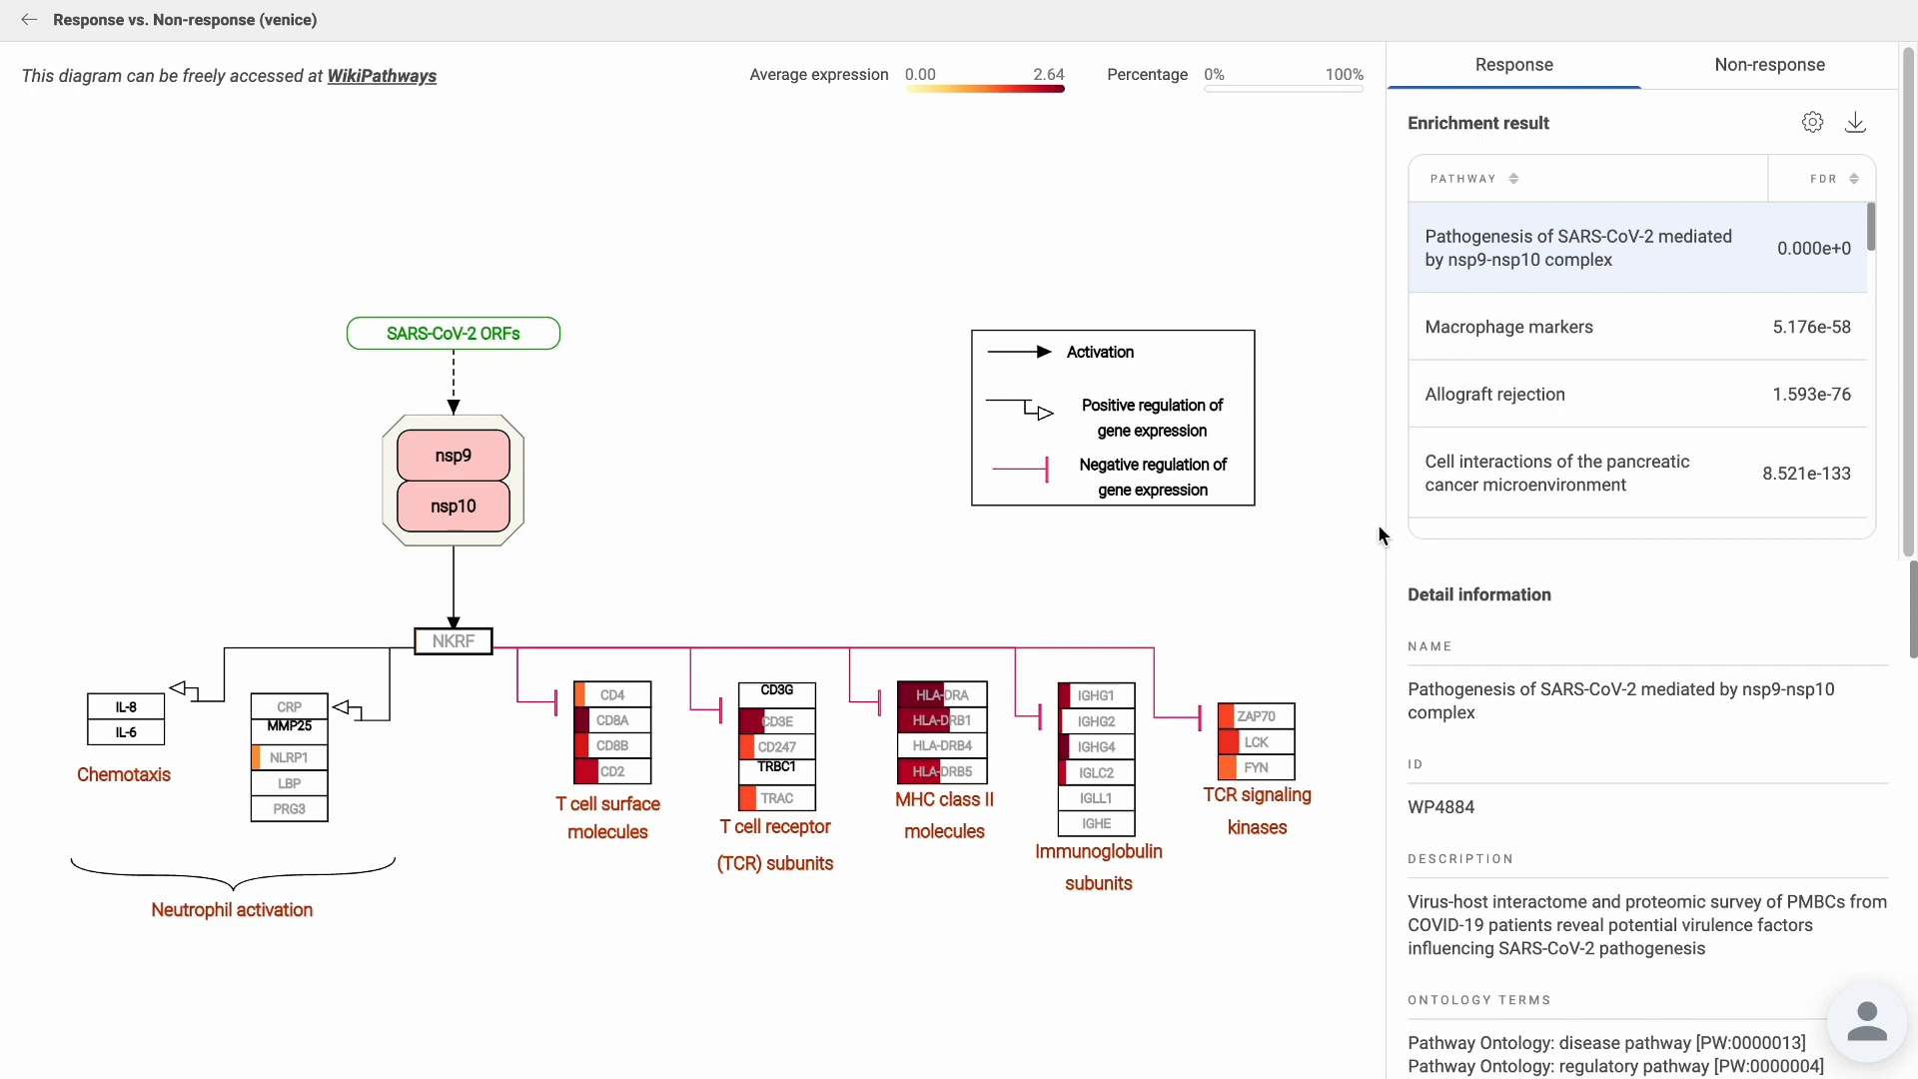
Show the Response group's pancreatic cancer microenvironment cell-interaction diagram, then return to the comparisons list.
{"action": "left_click", "coordinate": [1557, 473]}
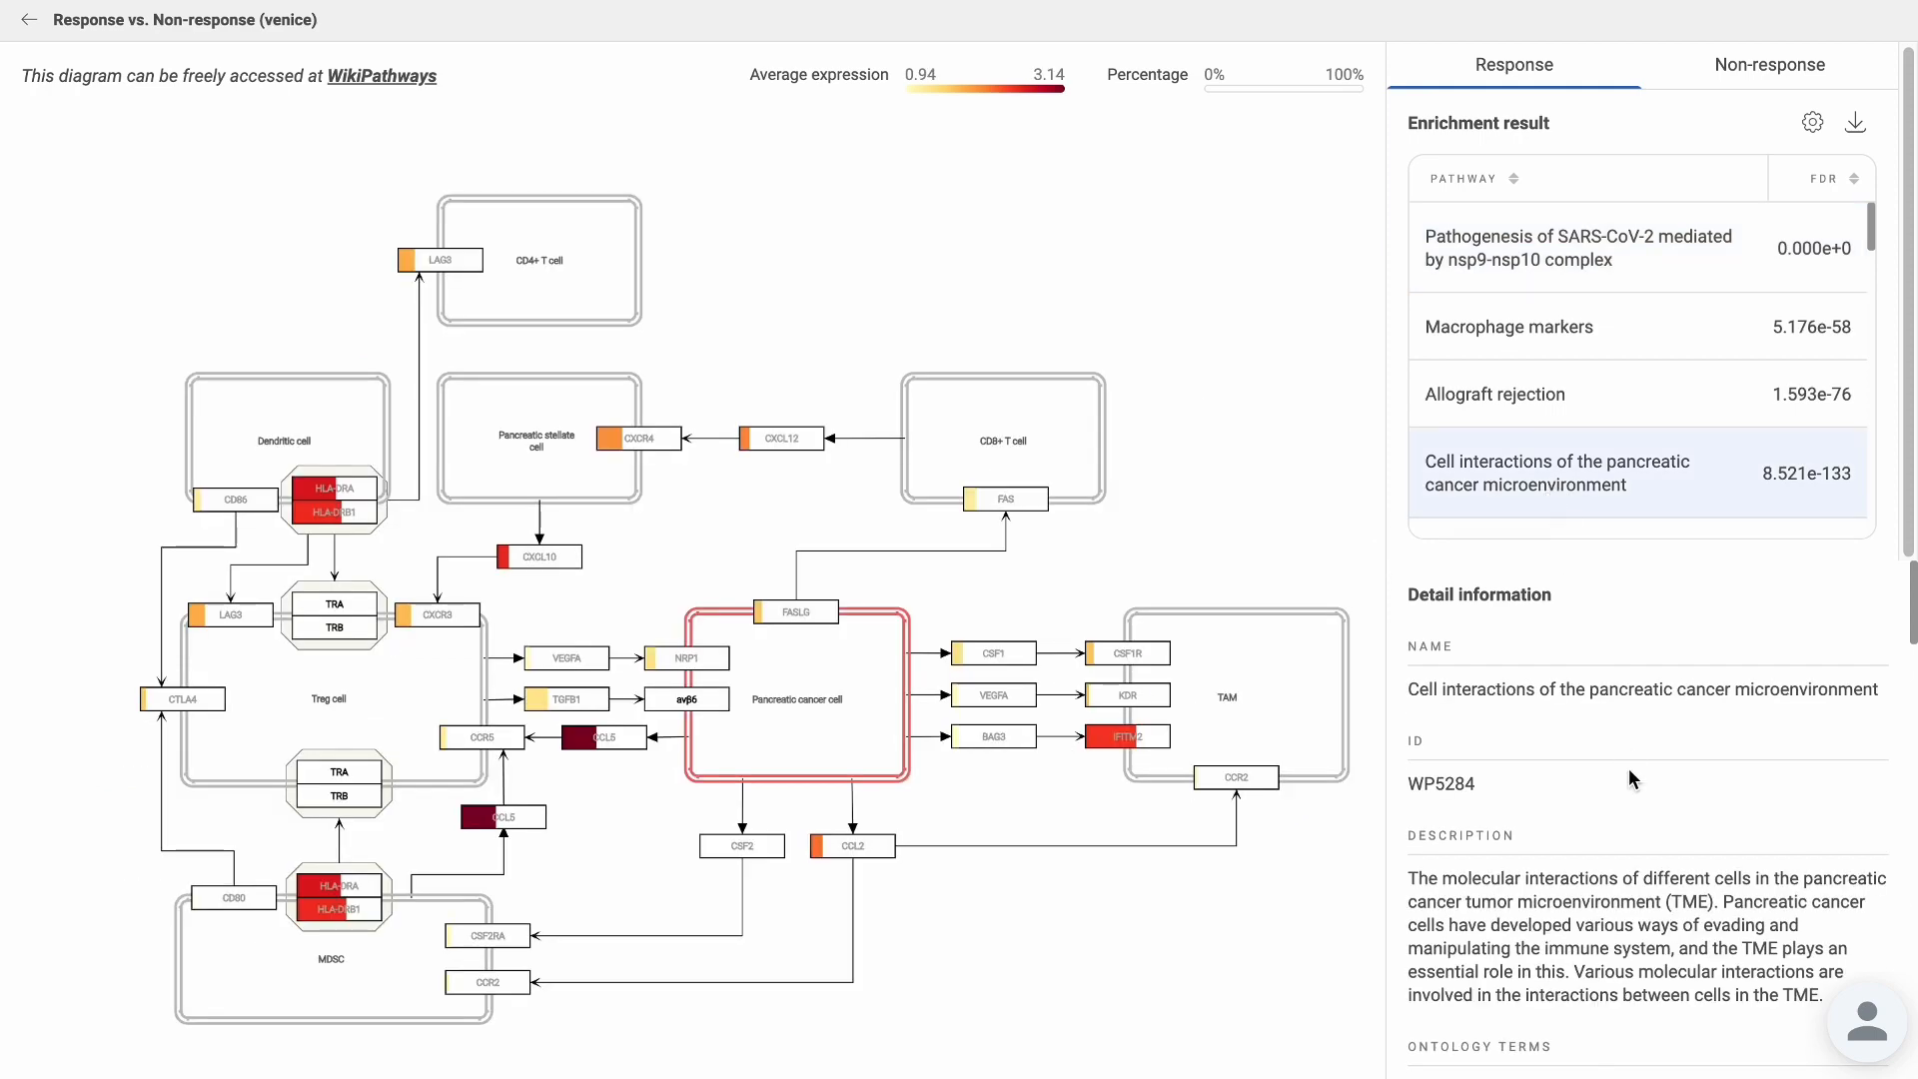
{"action": "scroll", "scroll_direction": "down", "scroll_amount": 3}
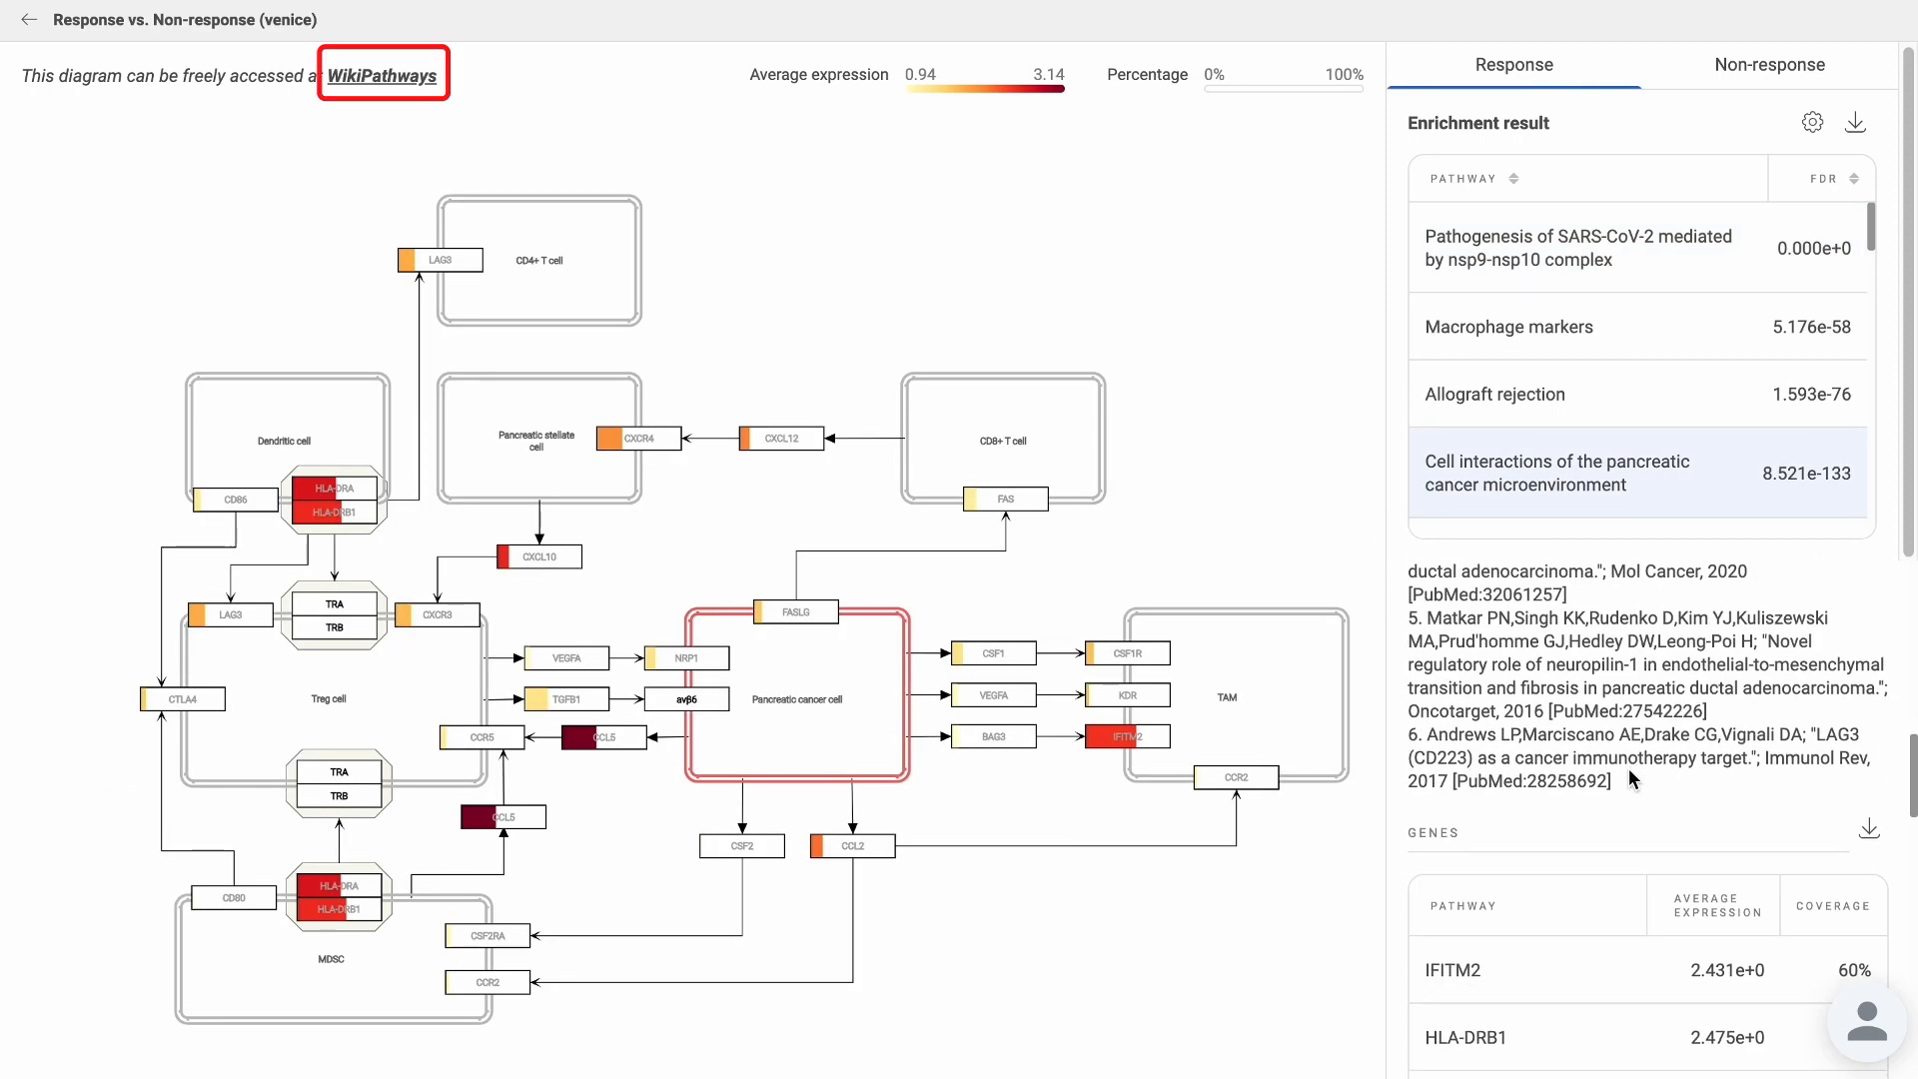
{"action": "left_click", "coordinate": [28, 20]}
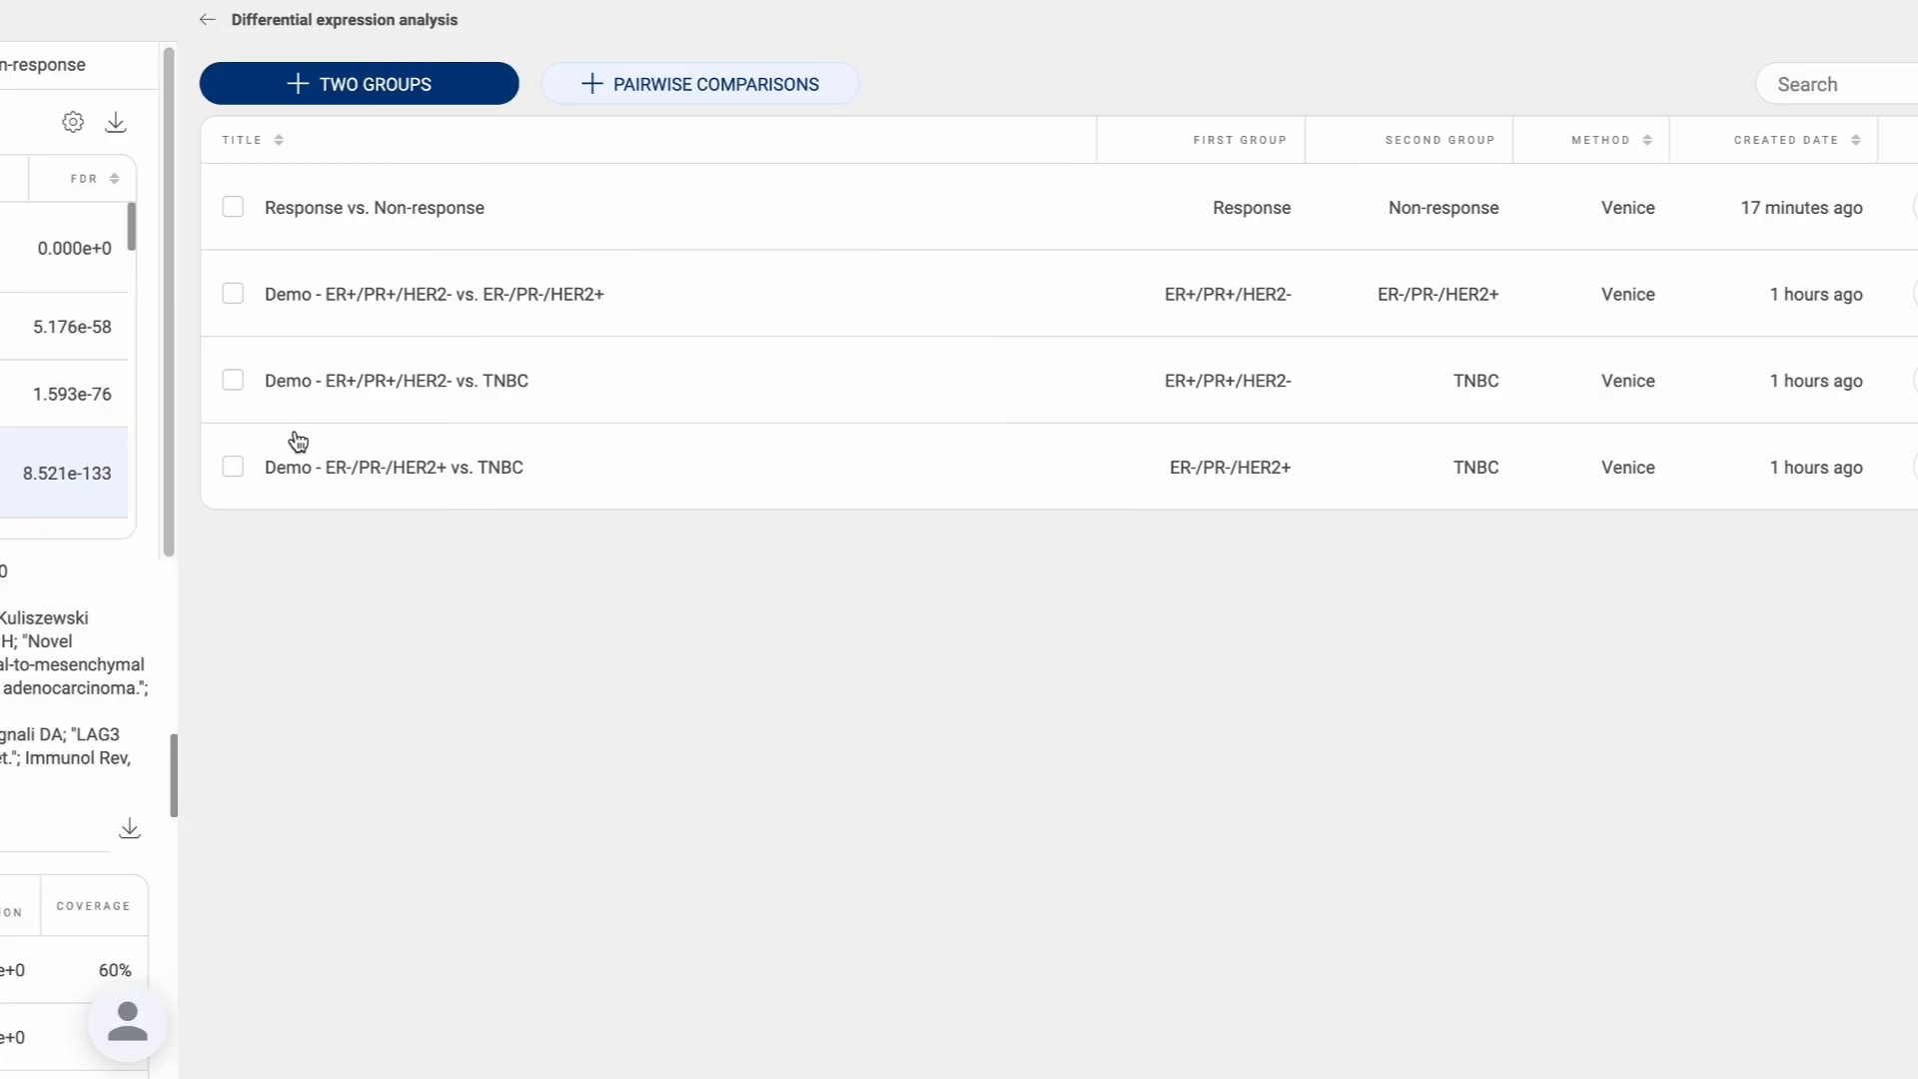